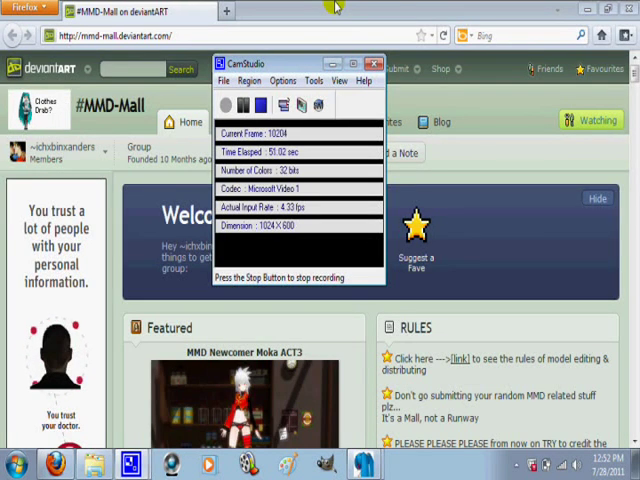
- Minimize the CamStudio recorder so the #MMD-Mall group page is fully visible
click(374, 64)
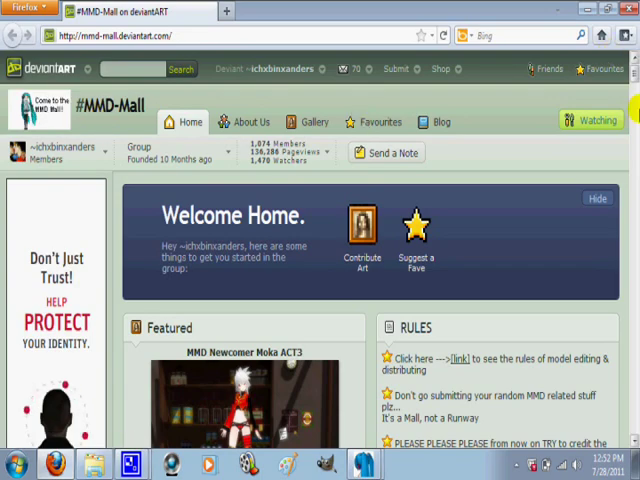
scroll(down, 3)
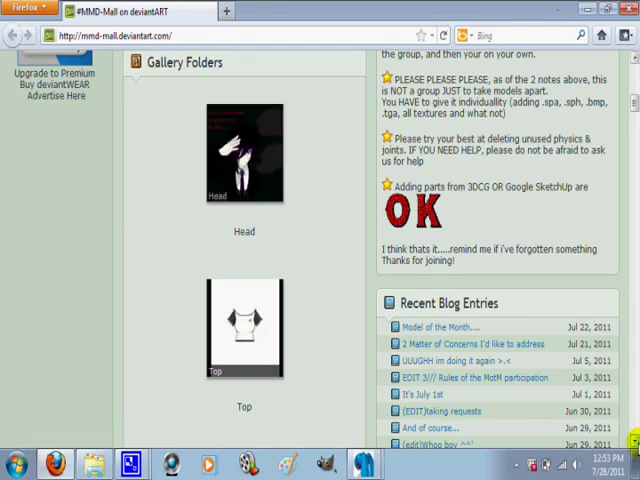
scroll(down, 3)
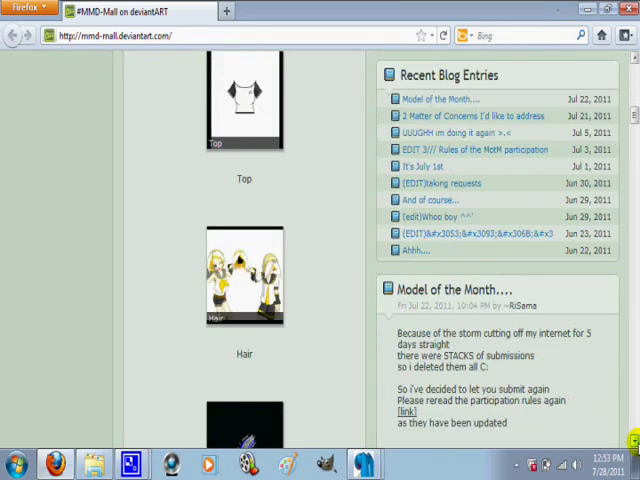
scroll(down, 3)
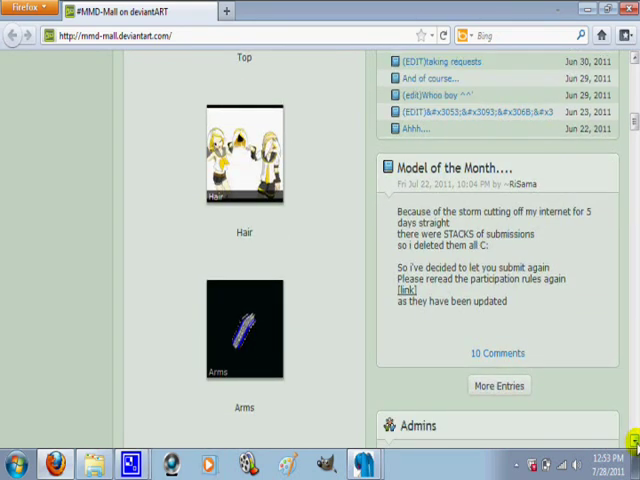
scroll(down, 3)
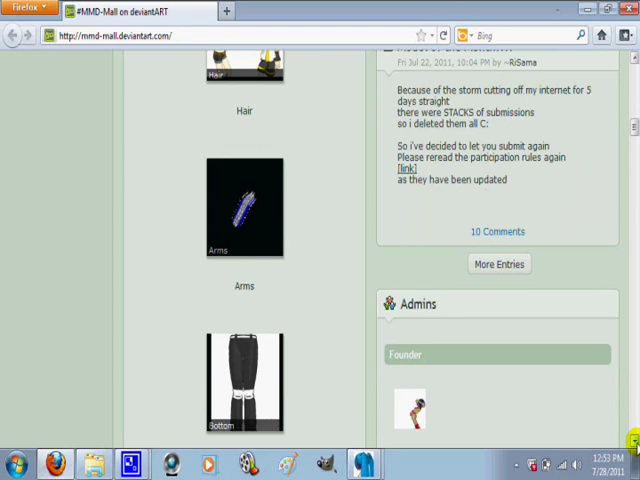
scroll(down, 3)
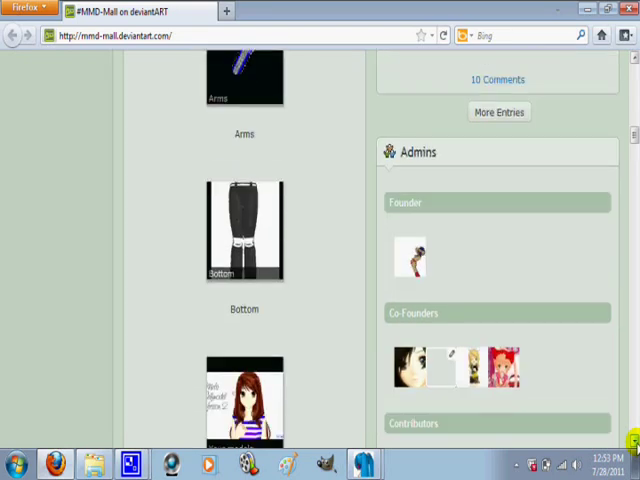
scroll(down, 3)
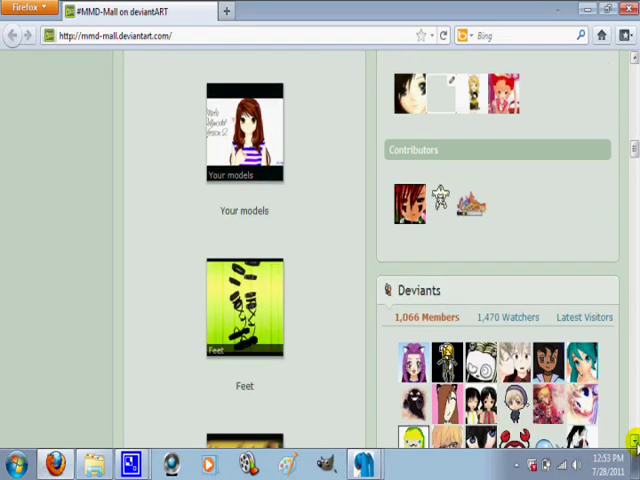
scroll(down, 3)
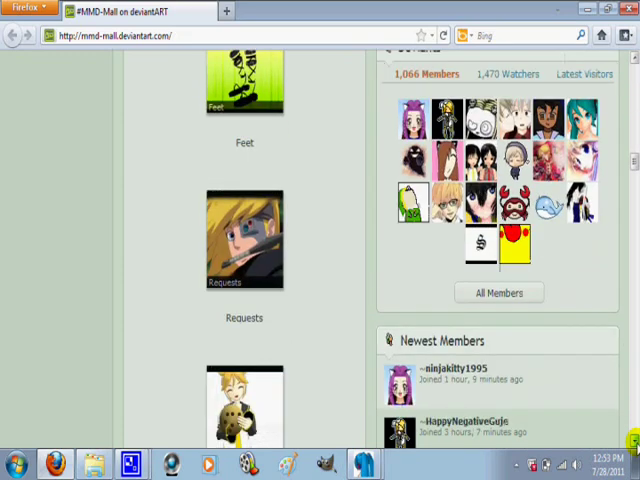
scroll(down, 3)
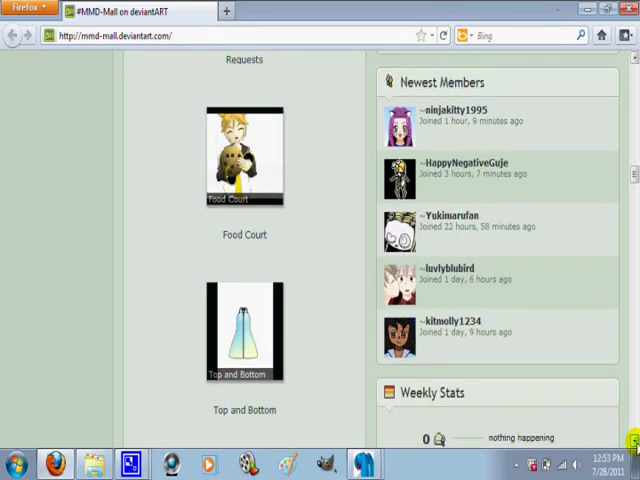
scroll(down, 3)
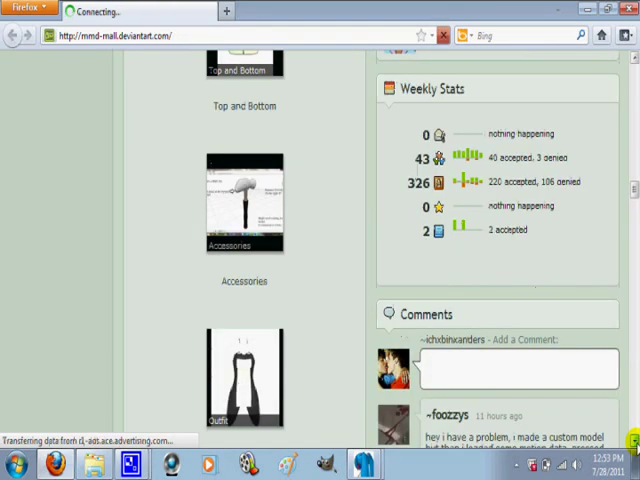
scroll(down, 3)
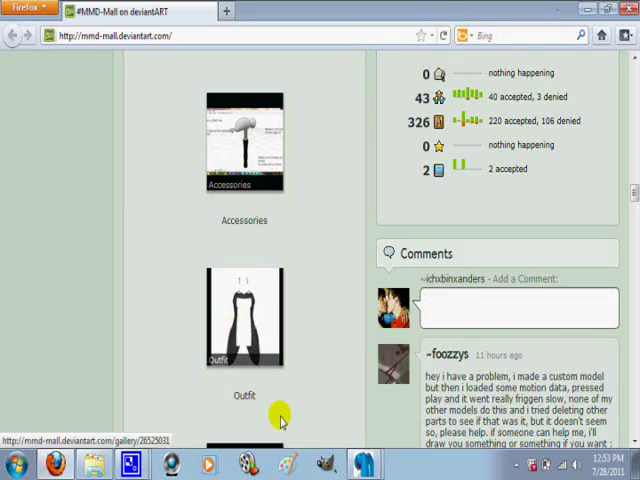
scroll(down, 3)
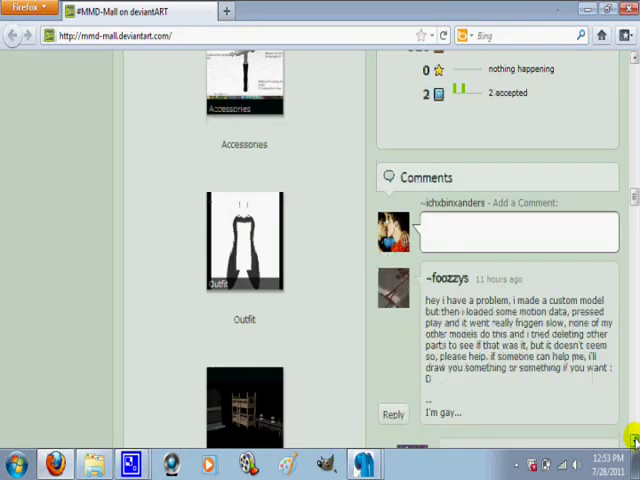
scroll(down, 3)
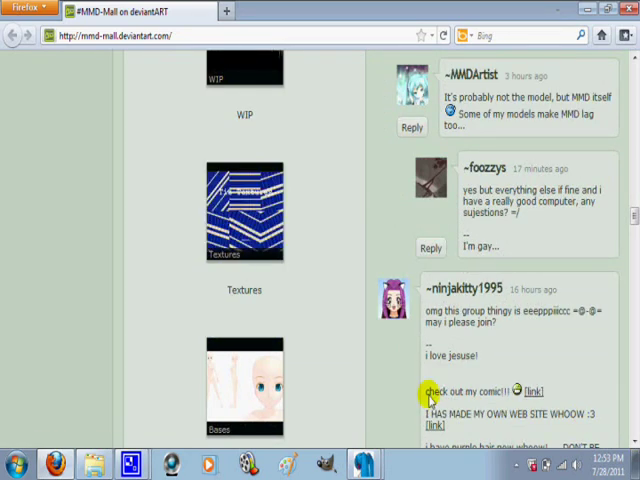
scroll(down, 3)
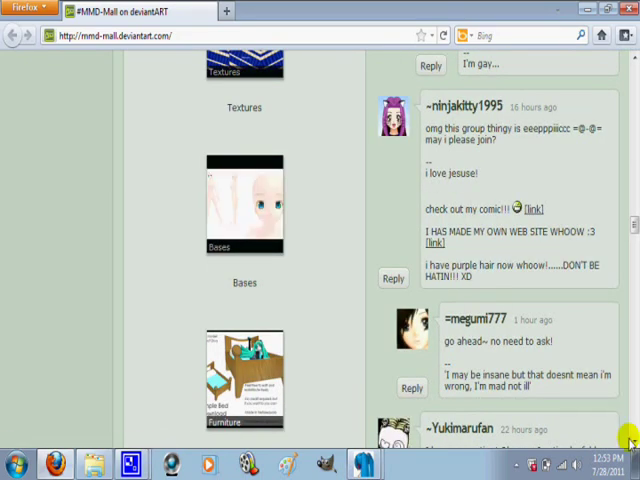
scroll(down, 3)
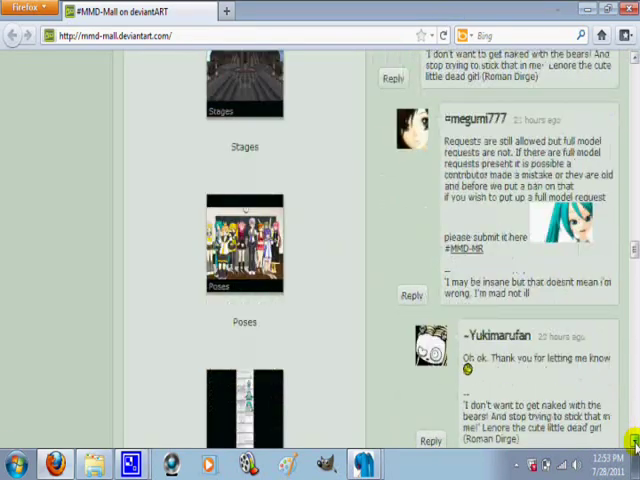
scroll(down, 3)
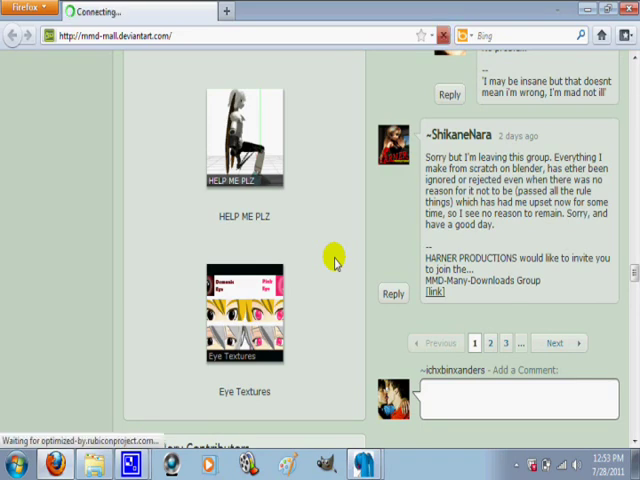
mouse_move(196, 270)
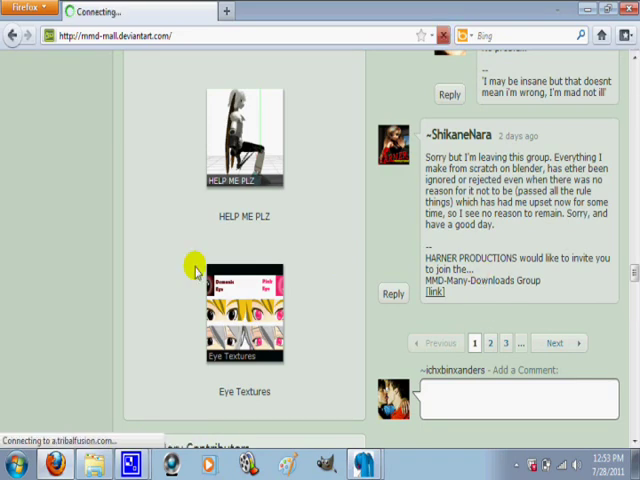
mouse_move(44, 244)
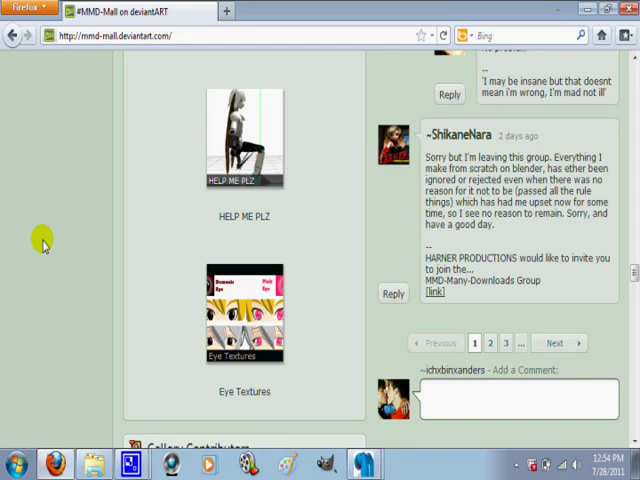
click(444, 34)
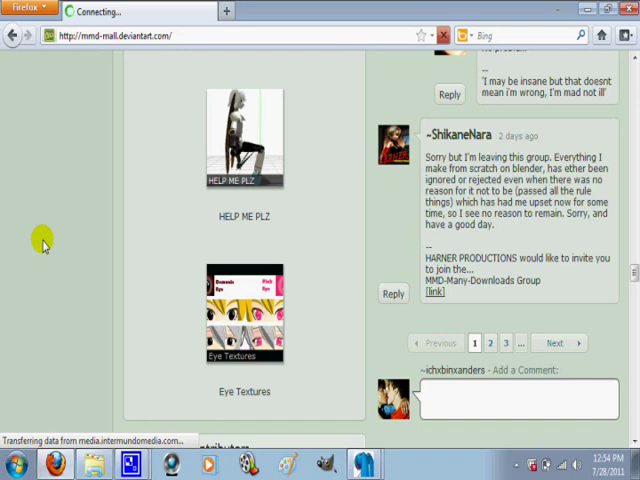
mouse_move(104, 302)
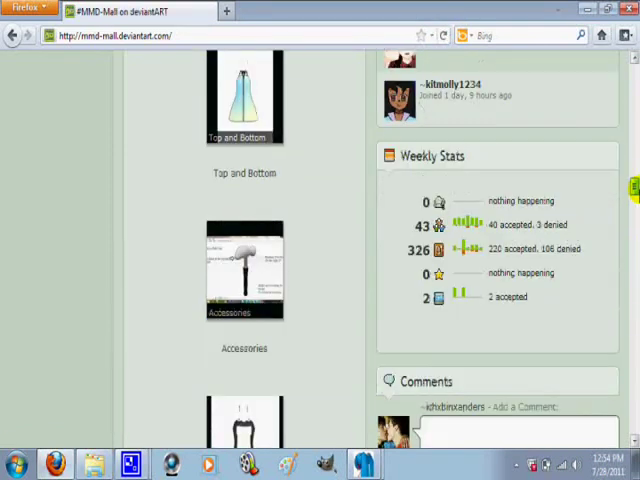
- Open the Bottom gallery folder from the #MMD-Mall Gallery Folders
scroll(down, 3)
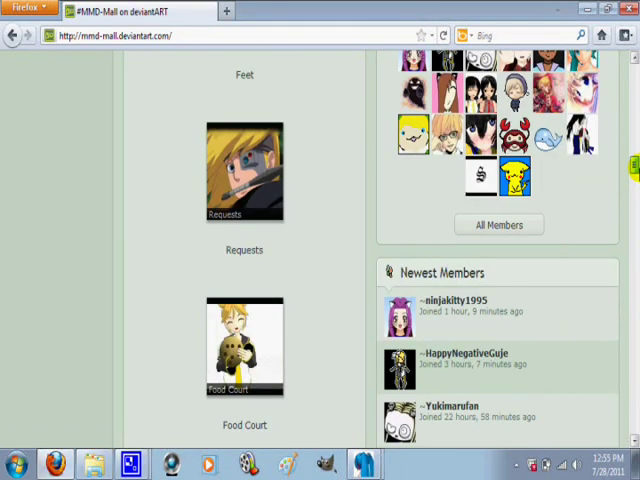
scroll(down, 3)
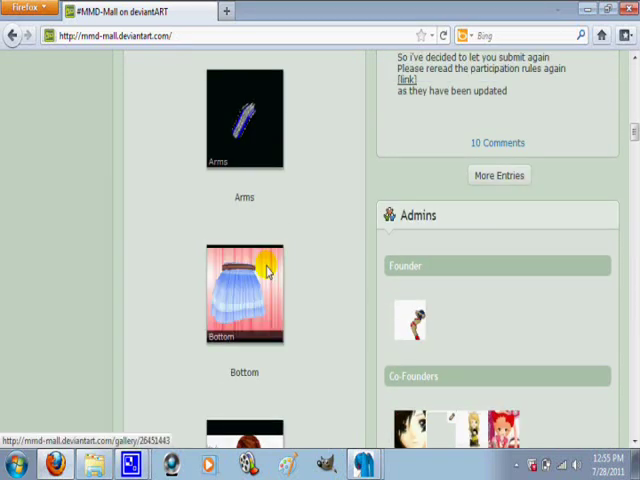
click(244, 290)
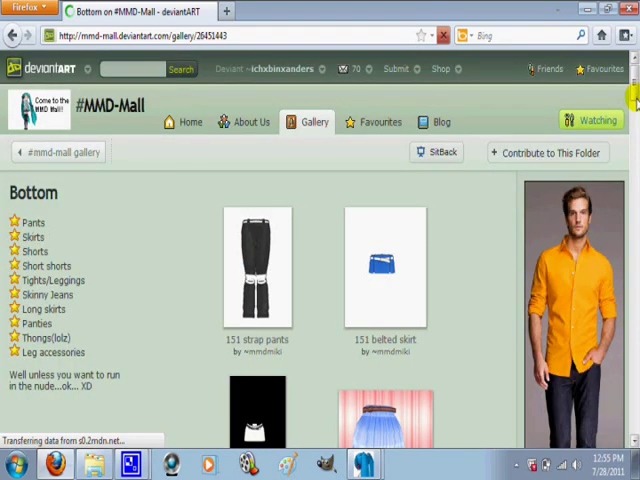
- Scroll down the Bottom gallery's first page and move on to pages 2 and 3
scroll(down, 3)
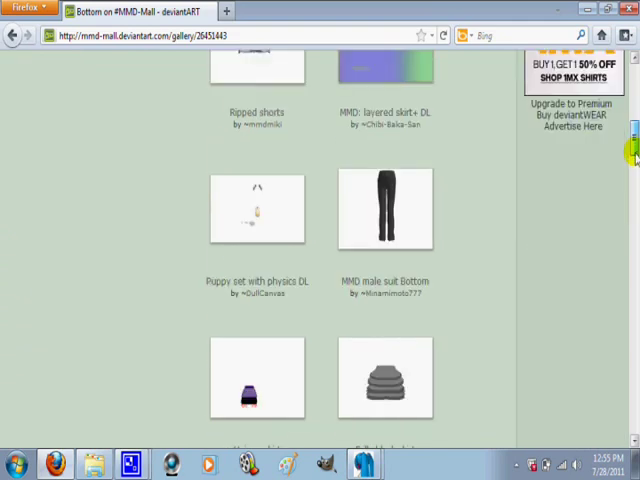
scroll(down, 3)
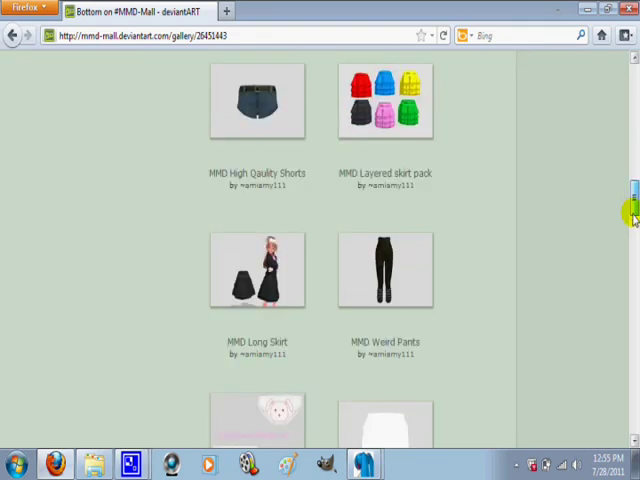
scroll(down, 3)
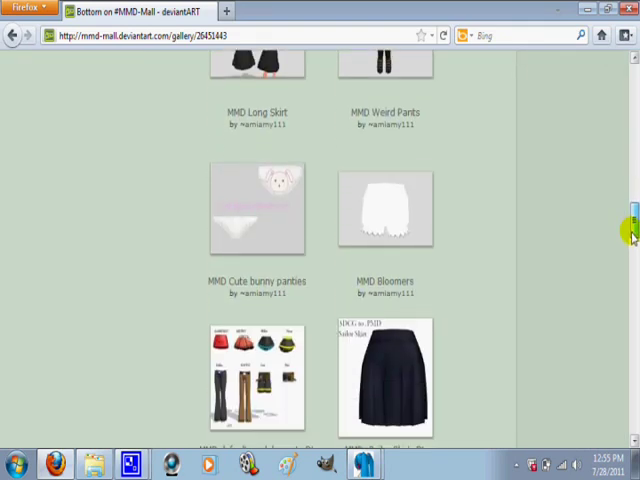
scroll(down, 3)
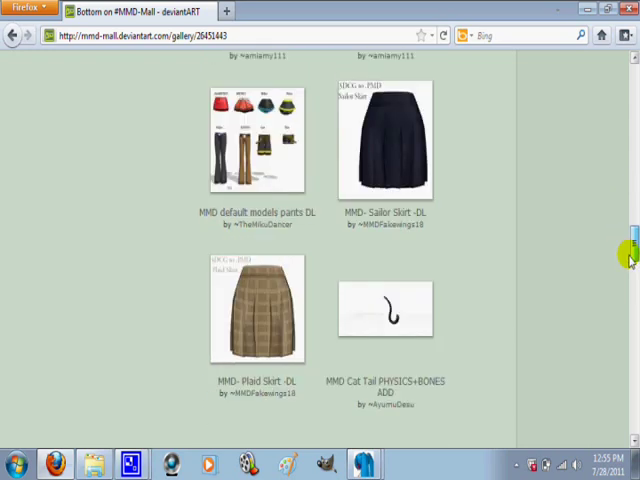
click(322, 292)
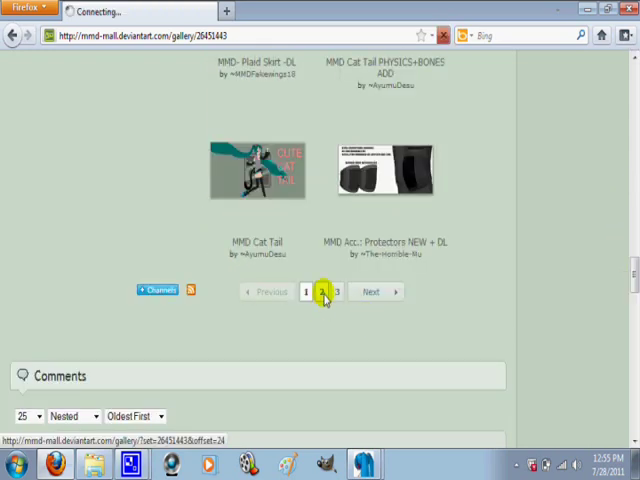
click(322, 292)
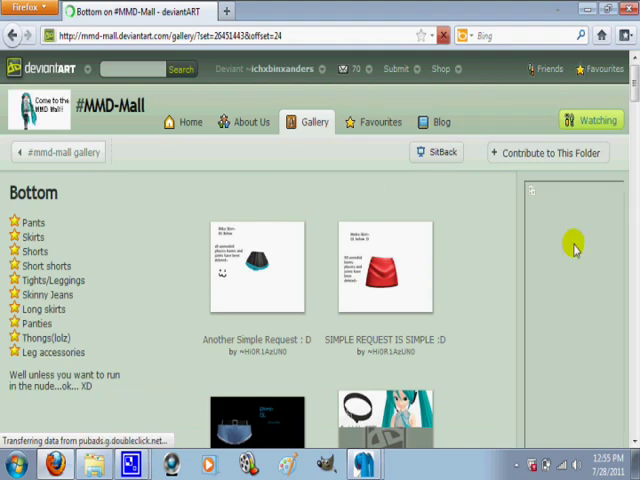
- Browse through the item thumbnails on the later Bottom gallery pages
scroll(down, 3)
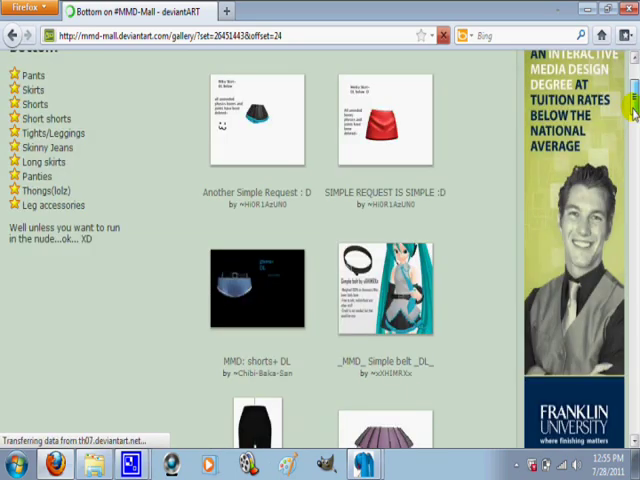
scroll(down, 3)
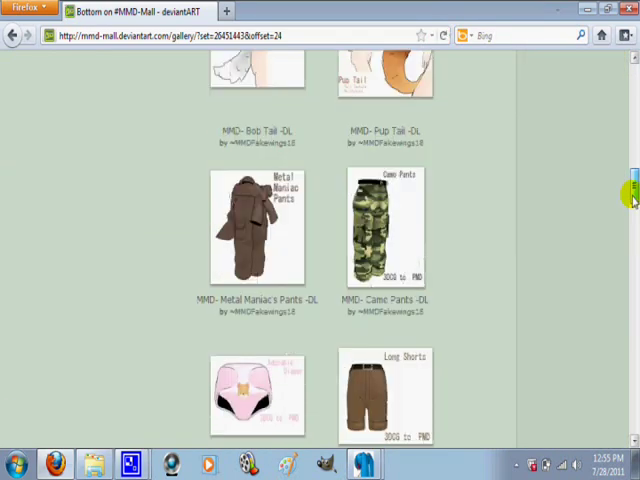
scroll(down, 3)
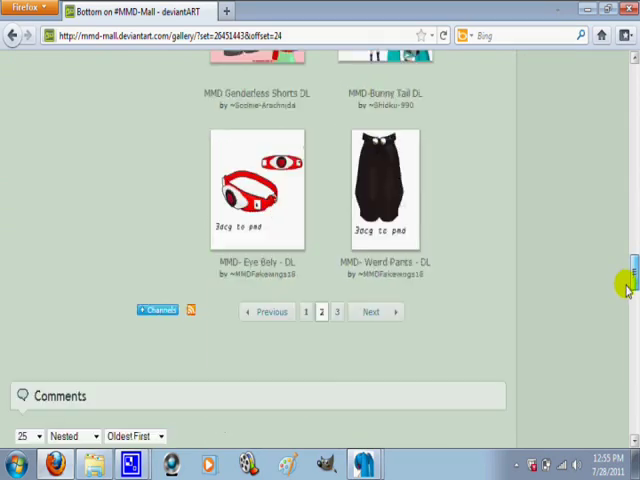
scroll(down, 3)
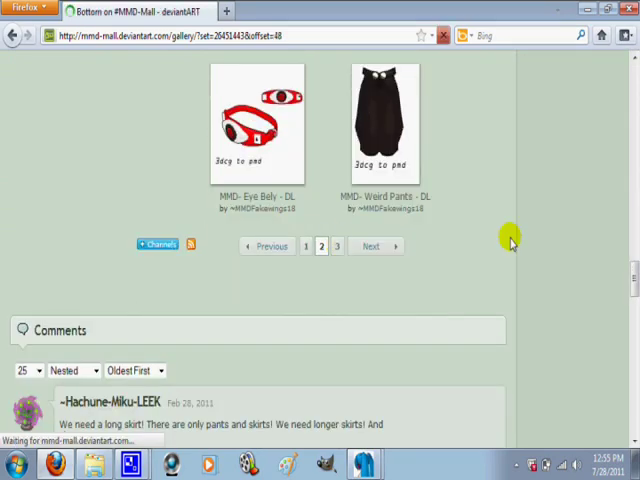
scroll(up, 3)
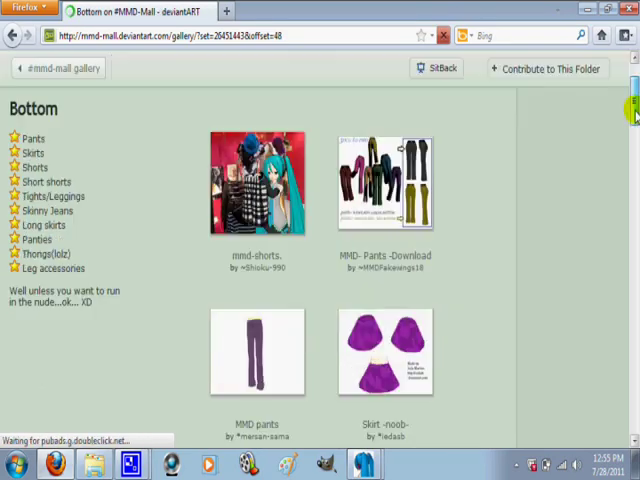
scroll(down, 3)
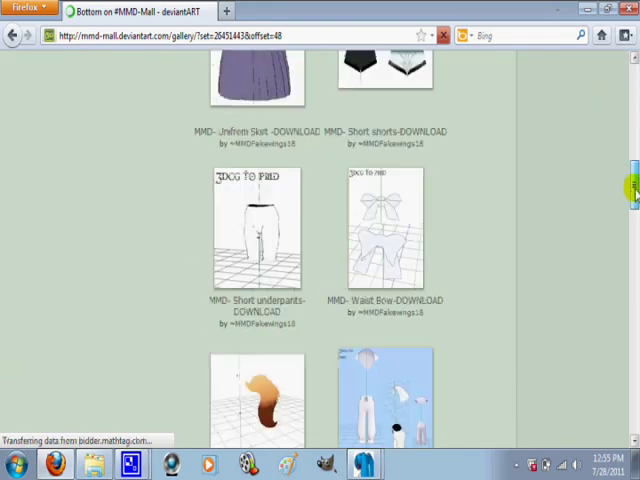
scroll(down, 3)
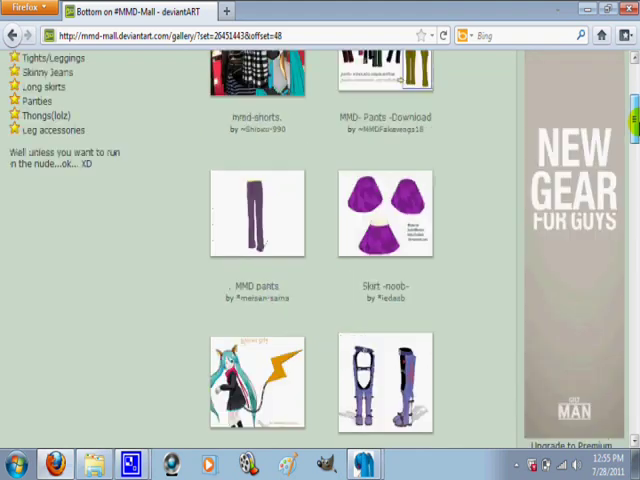
scroll(down, 3)
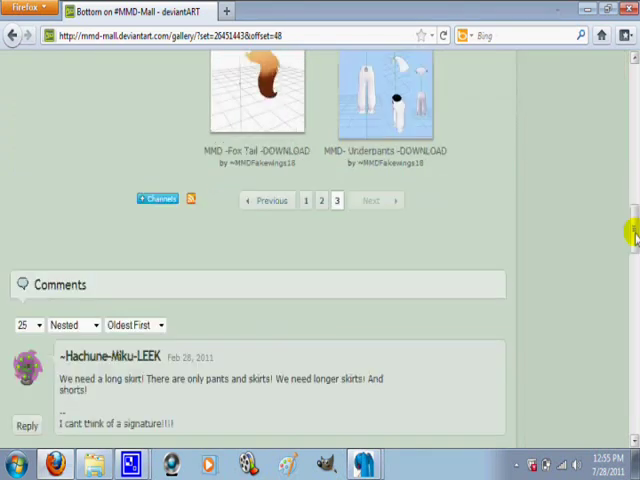
- Return to page 1 of the Bottom gallery and scroll to the Cute bunny panties item
click(306, 200)
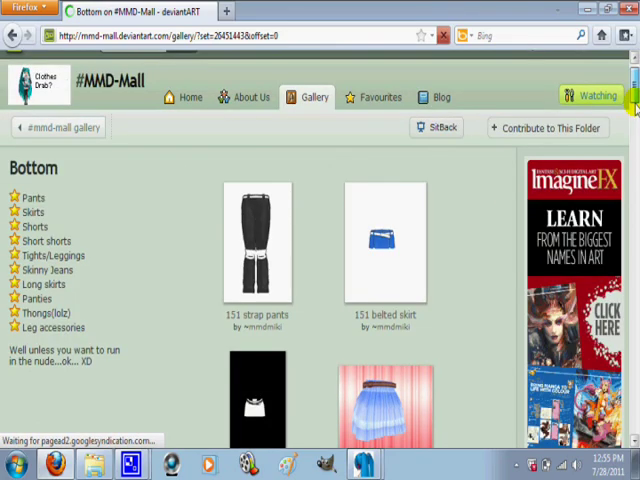
scroll(down, 3)
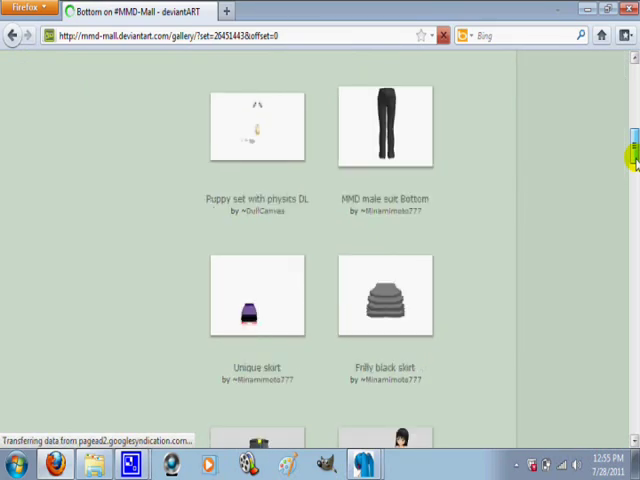
scroll(down, 3)
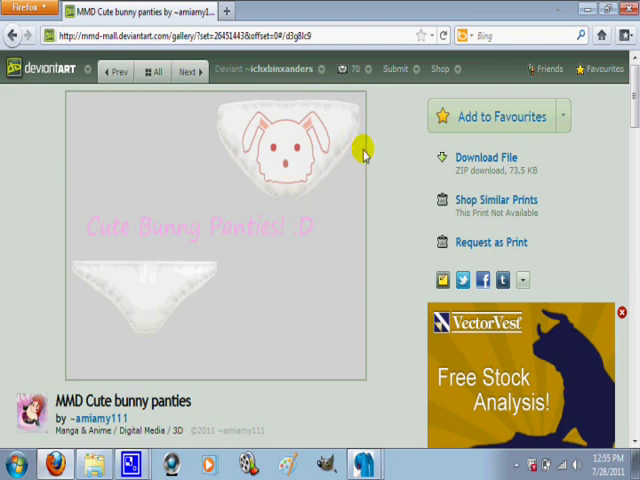
mouse_move(628, 140)
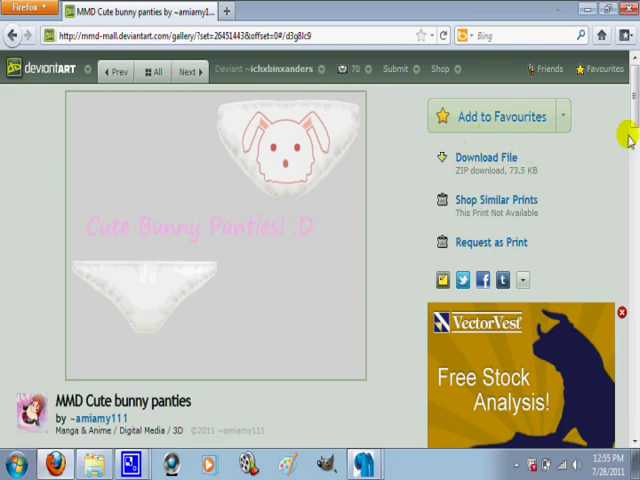
- Download the MMD Cute bunny panties zip and open it from Firefox Downloads to show the Bunny Panties folder
scroll(down, 3)
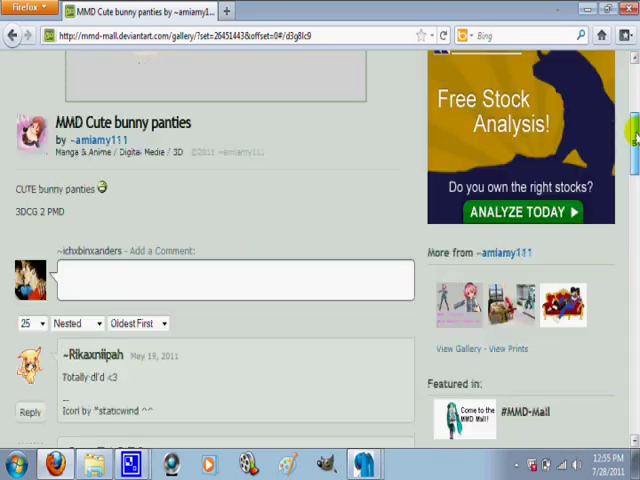
scroll(down, 3)
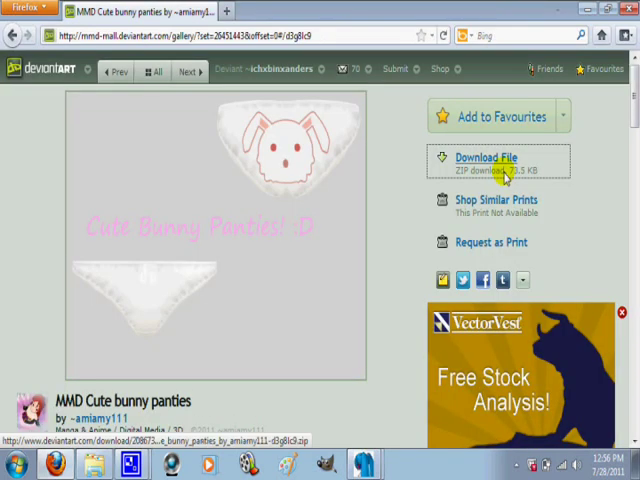
click(484, 158)
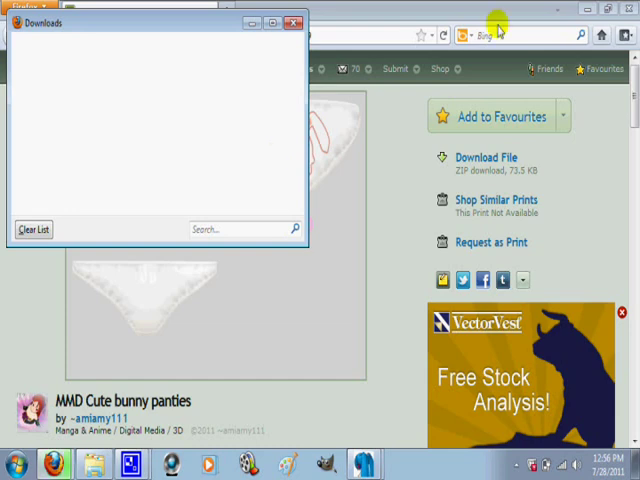
click(484, 156)
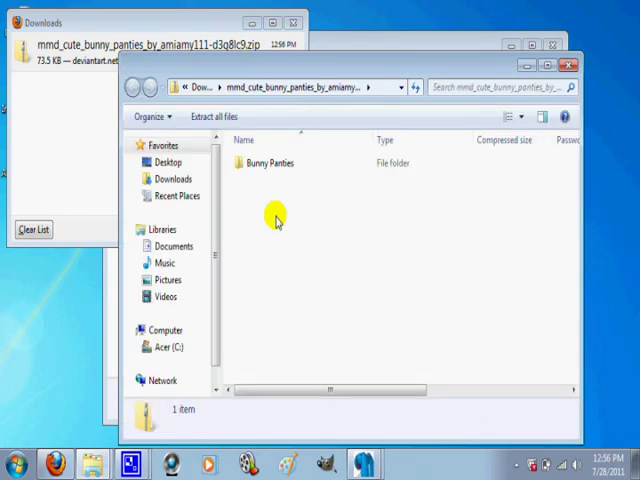
- Extract the bunny panties zip into its own folder in Downloads via 7-Zip Extract files
right_click(270, 164)
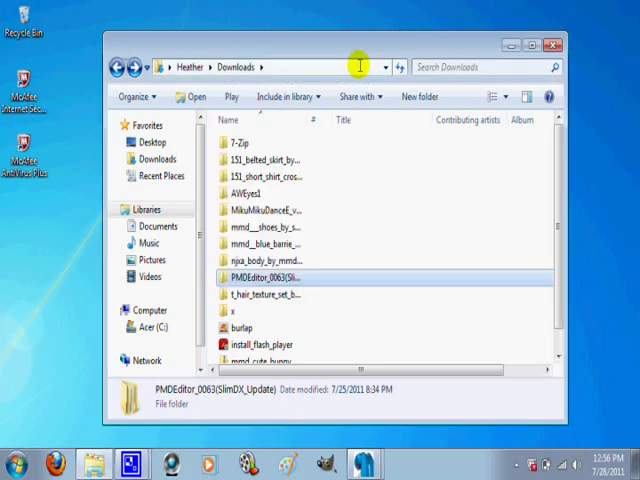
mouse_move(356, 66)
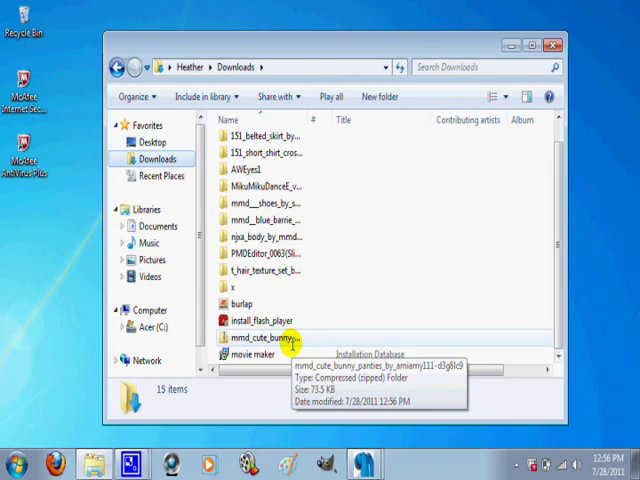
right_click(258, 336)
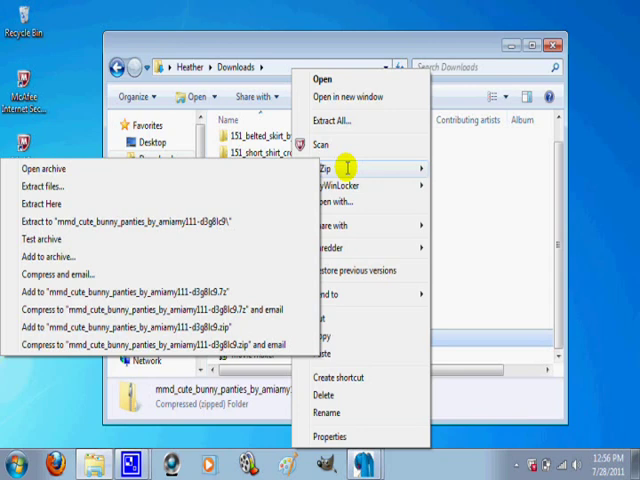
mouse_move(48, 188)
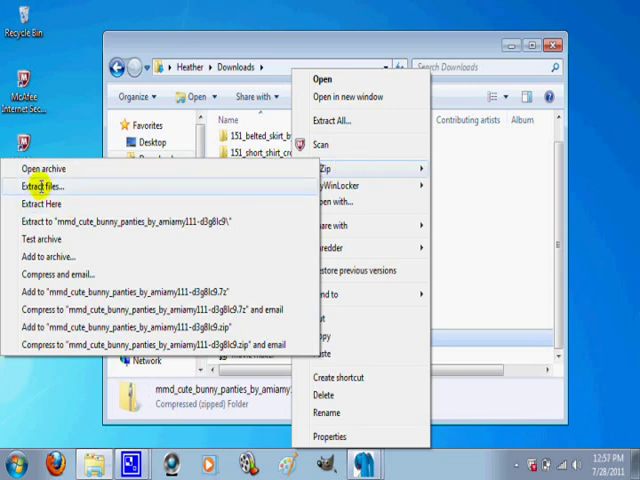
click(52, 188)
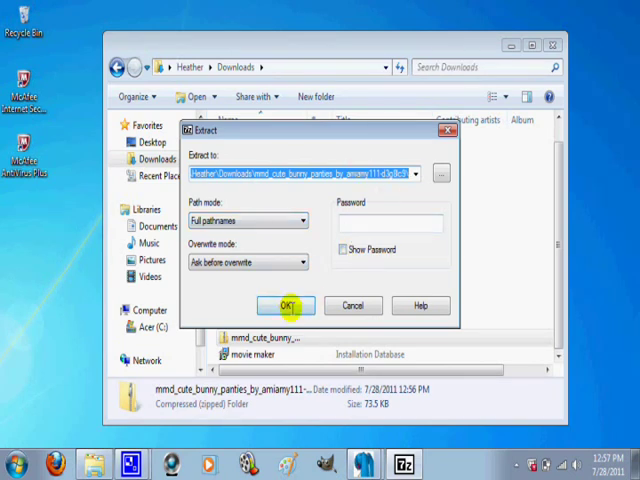
click(286, 304)
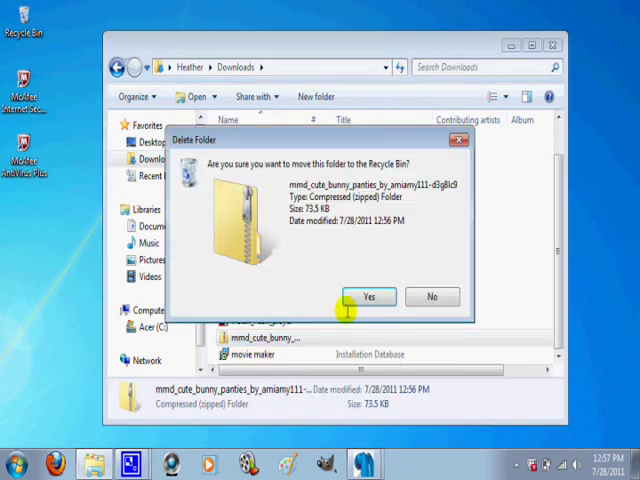
- Delete the original bunny panties zip, sending it to the Recycle Bin
click(368, 296)
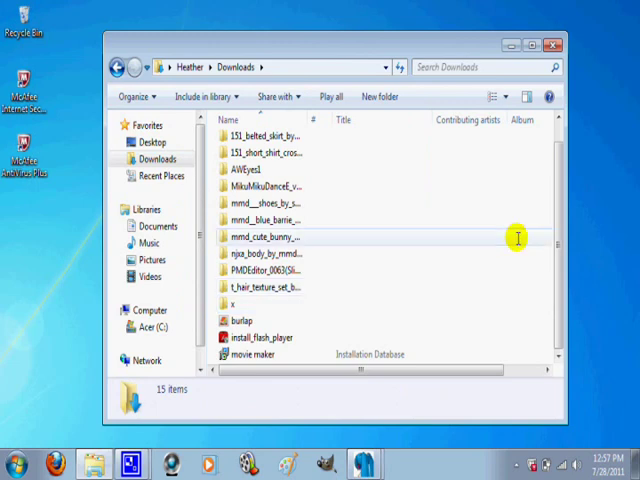
scroll(up, 3)
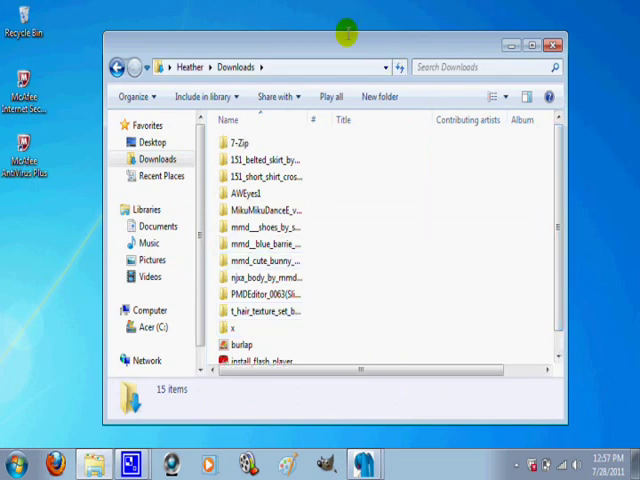
drag(348, 30, 324, 18)
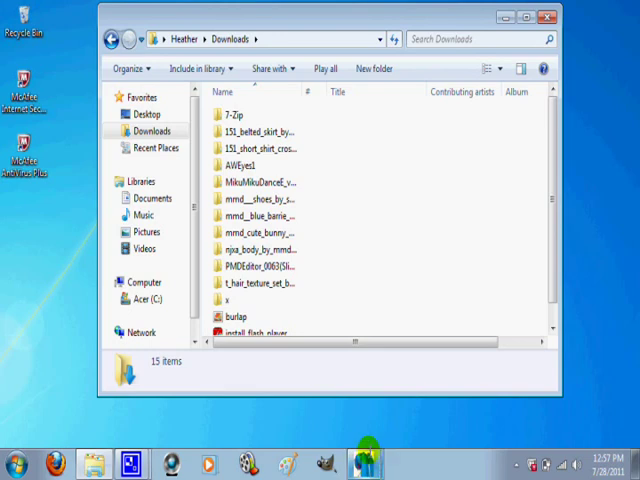
- Switch to PMD Editor and start opening a model via File > Open
click(368, 464)
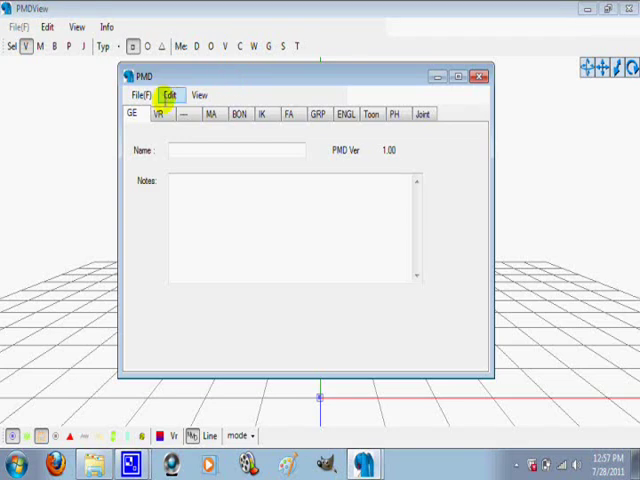
click(148, 96)
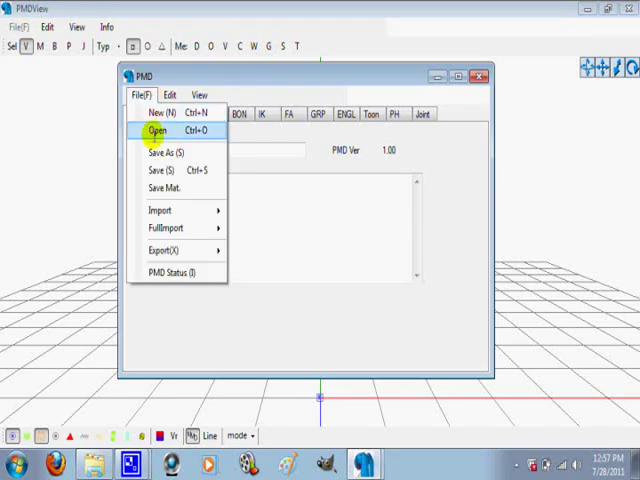
click(156, 130)
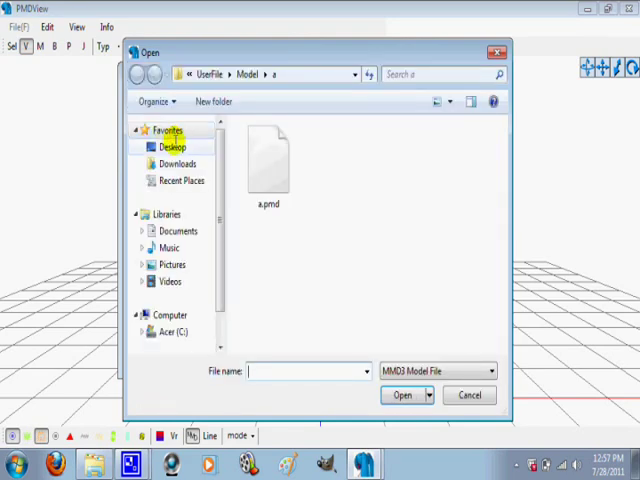
- Navigate the Open dialog to Downloads and into the downloaded npia body model's folder
click(172, 146)
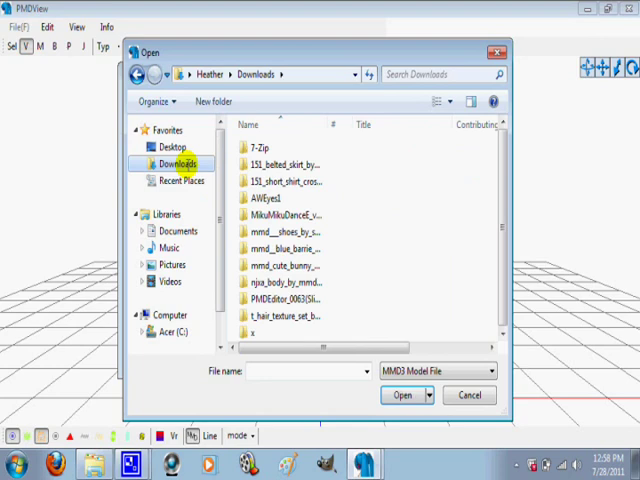
click(168, 148)
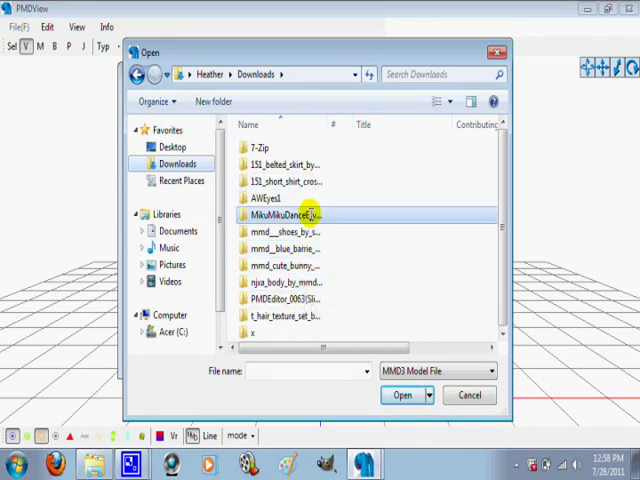
double_click(290, 214)
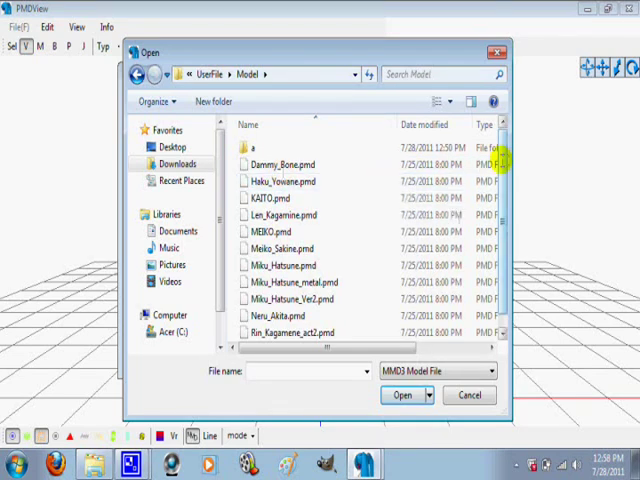
scroll(down, 3)
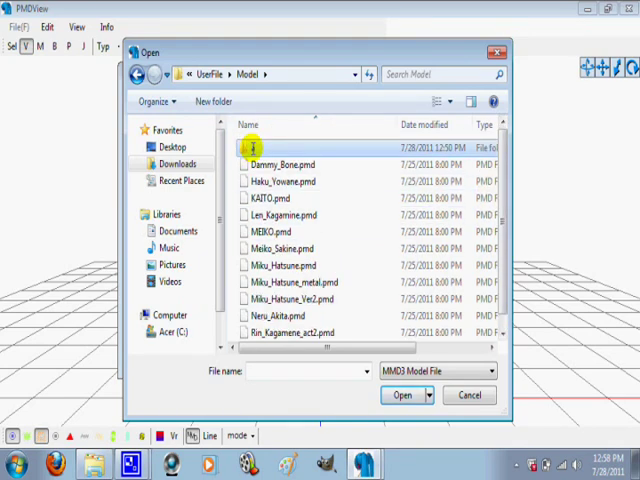
key(Delete)
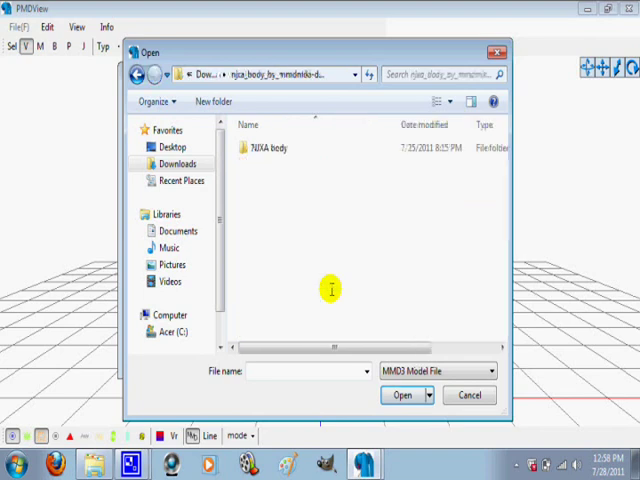
- Load body.pmd into PMD Editor and bring up the Downloads folder in Windows Explorer
double_click(268, 148)
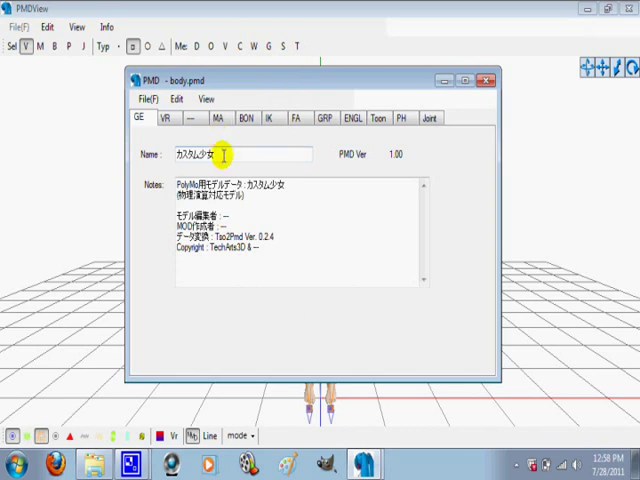
click(224, 116)
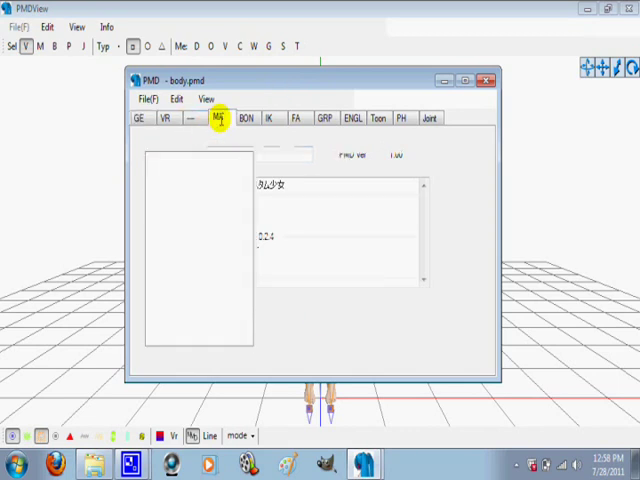
click(220, 118)
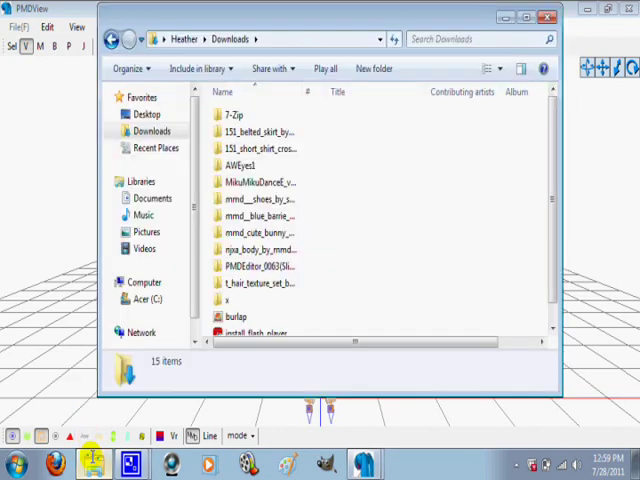
- Navigate from Downloads into MikuMikuDanceE_v739 > UserFile > Model
click(260, 182)
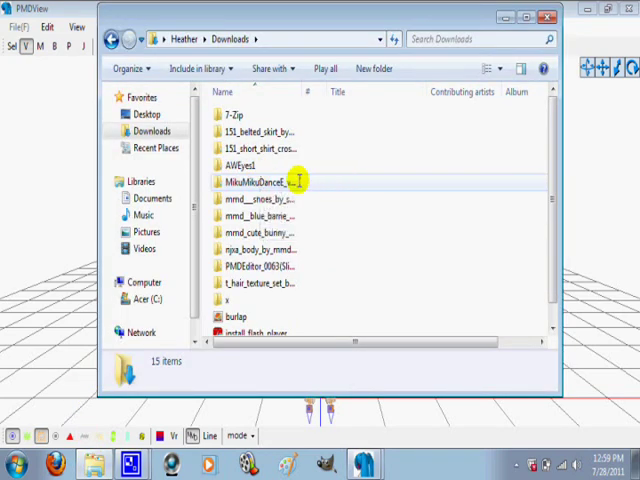
double_click(262, 182)
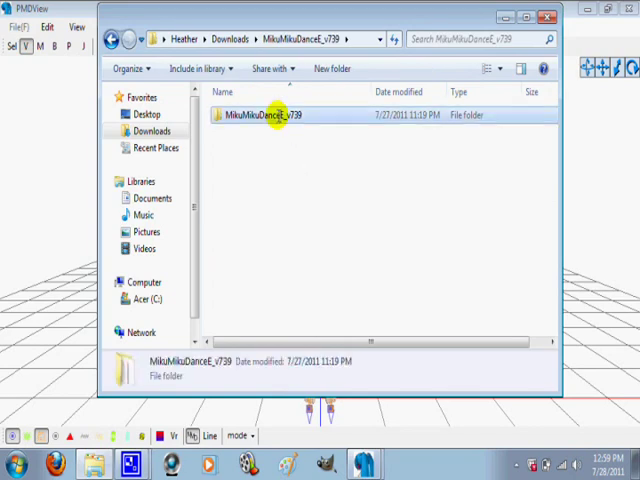
double_click(284, 114)
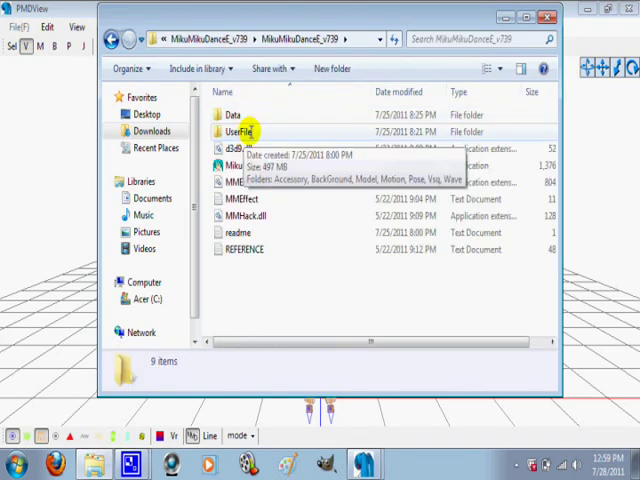
double_click(236, 132)
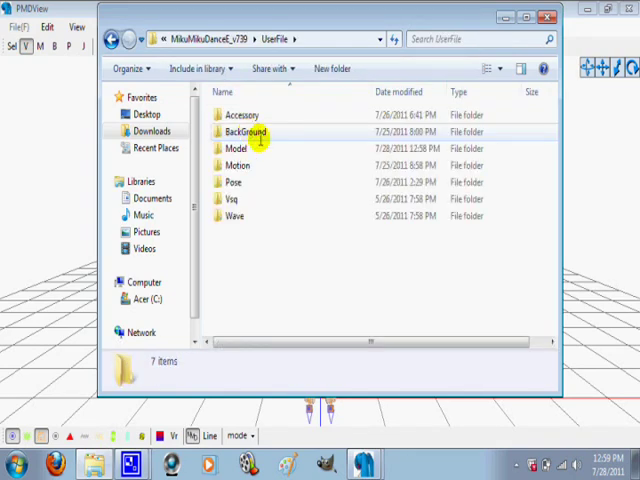
double_click(234, 148)
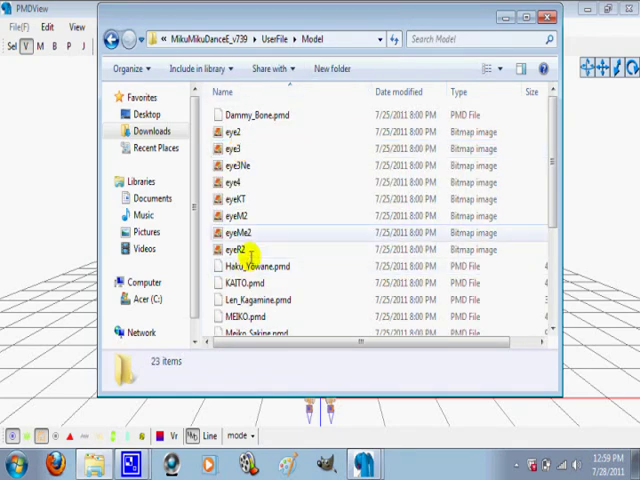
- Create a new folder named 'a' inside Model, then return to Downloads
click(332, 68)
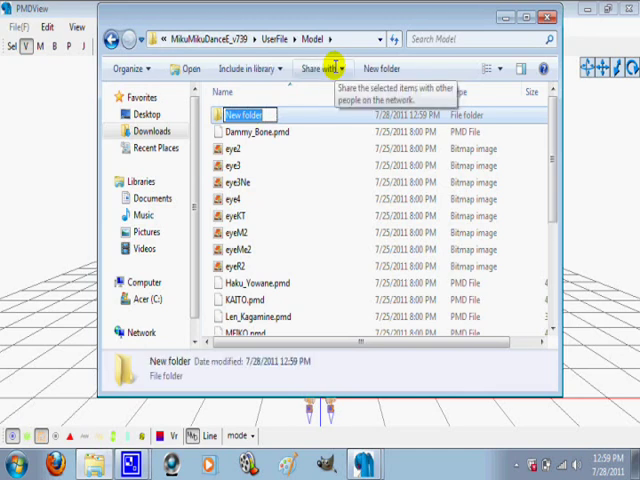
text(a)
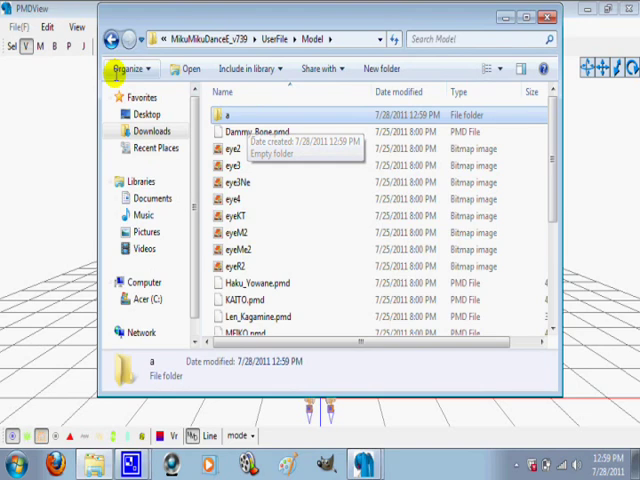
click(98, 38)
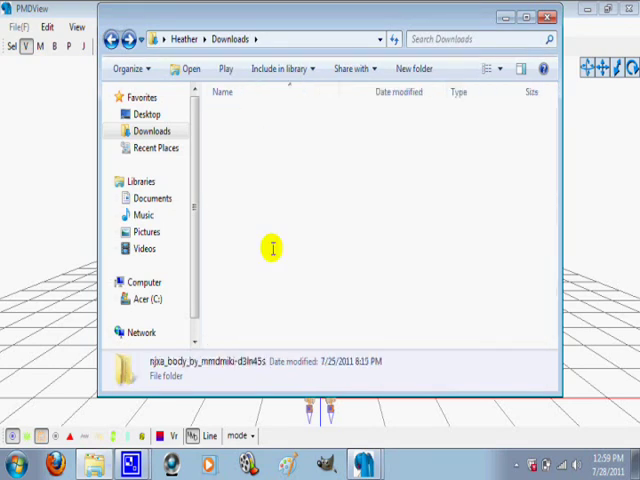
- Select and copy all files in the downloaded NiViA body folder
double_click(156, 368)
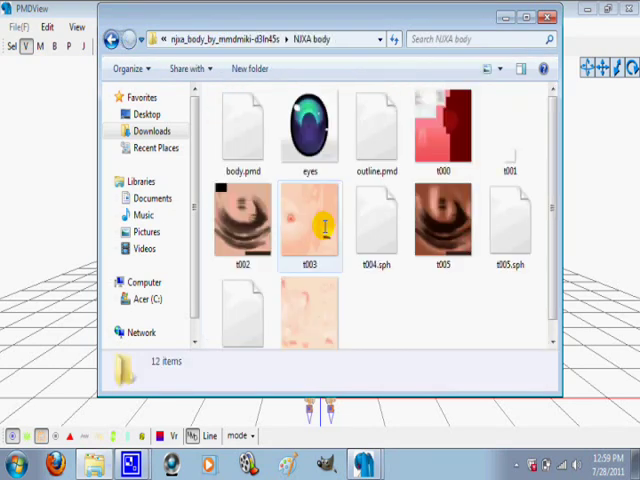
scroll(down, 3)
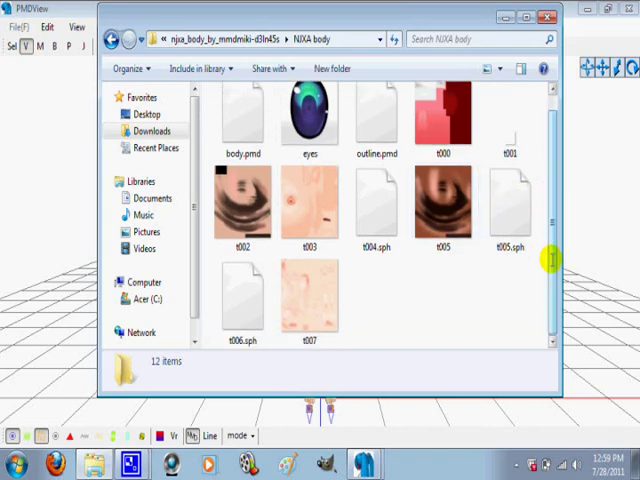
click(310, 300)
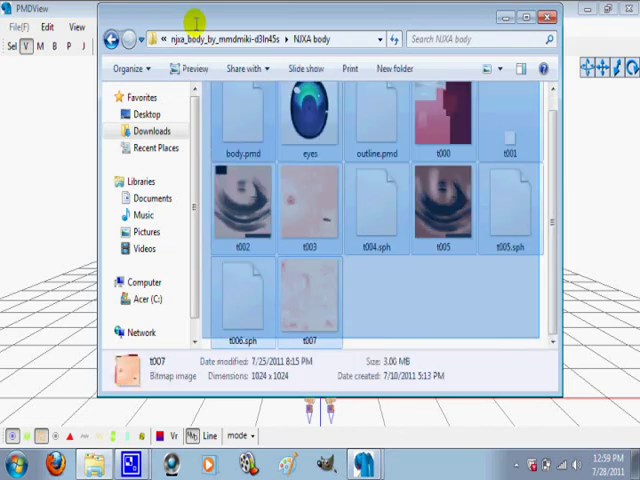
key(ctrl+a)
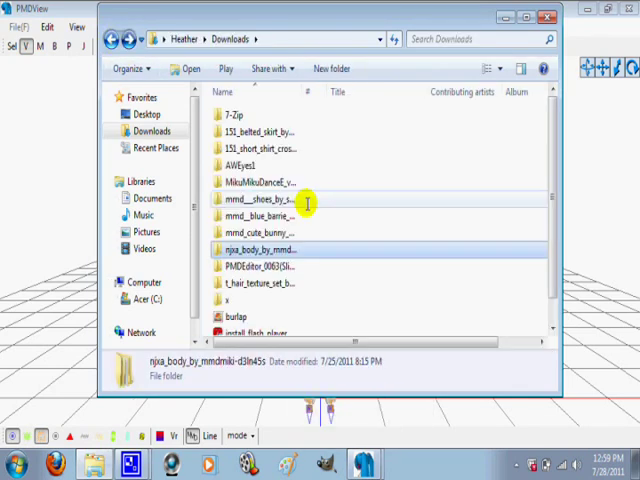
- Paste the copied body model files into UserFile > Model > a
double_click(262, 182)
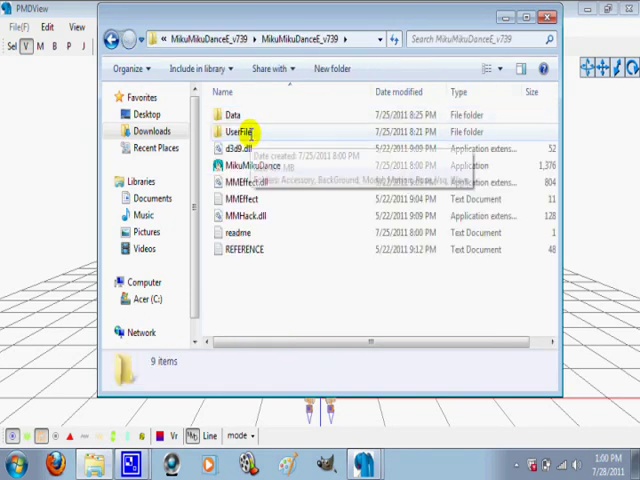
double_click(240, 132)
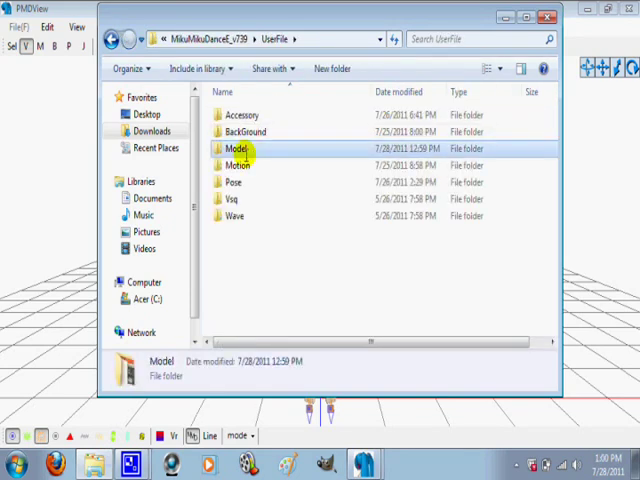
double_click(236, 148)
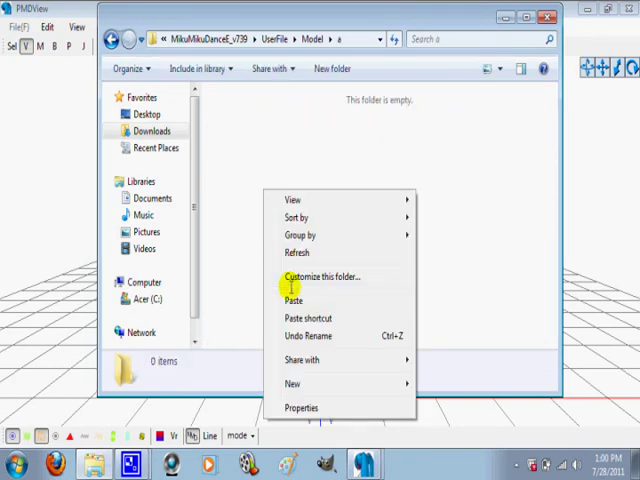
click(292, 300)
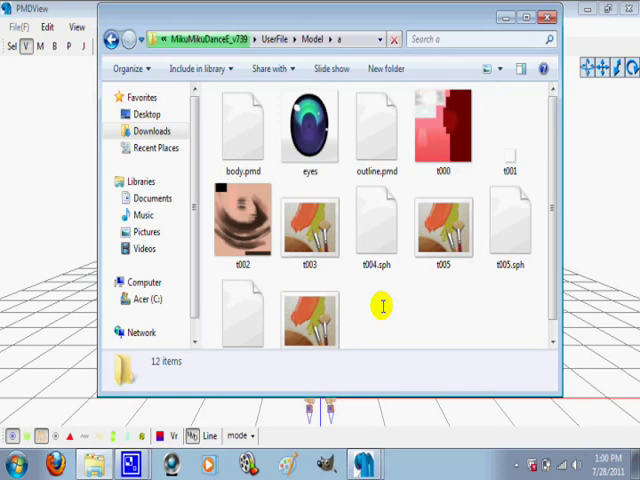
- Delete body.pmd and the eyes image from folder 'a', confirming the deletion
click(244, 120)
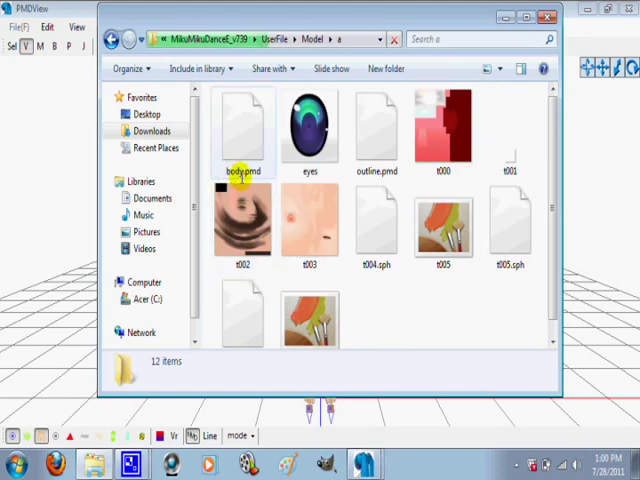
click(242, 126)
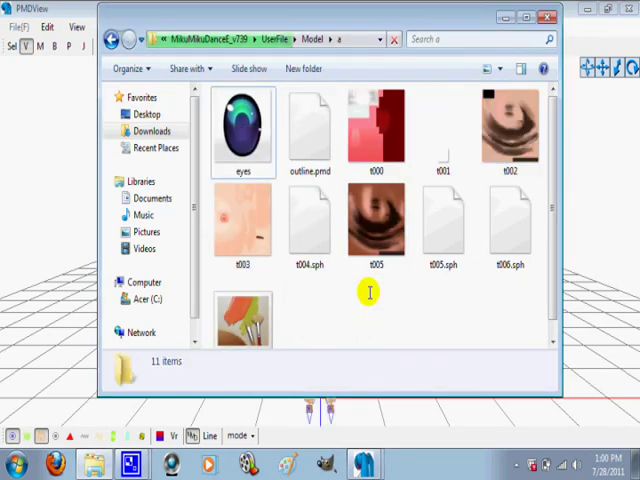
right_click(242, 126)
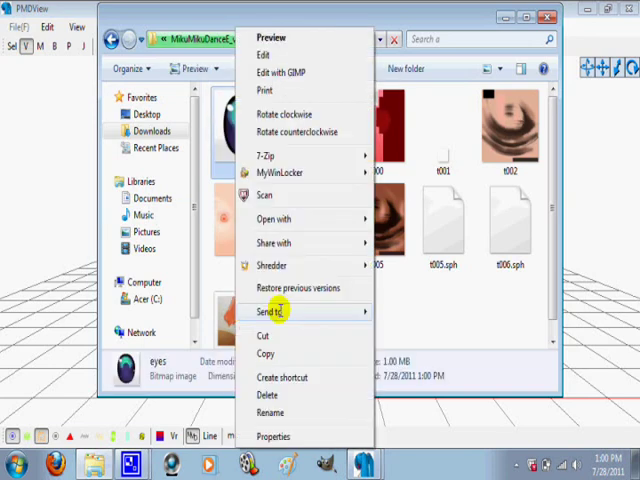
click(270, 396)
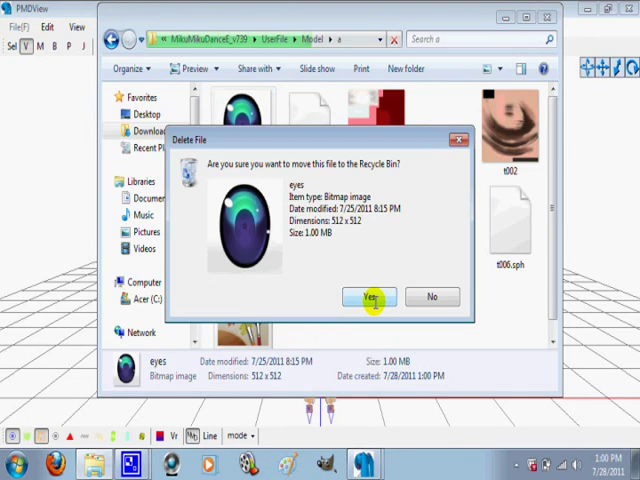
click(368, 296)
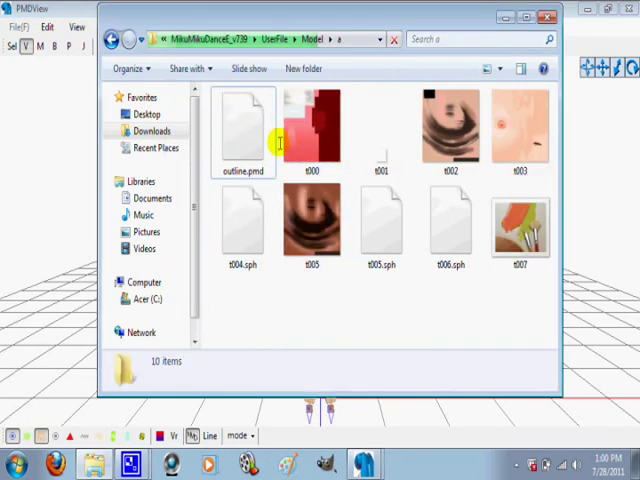
- Delete outline.pmd from folder 'a', leaving nine files, and go back up to MikuMikuDance
click(244, 126)
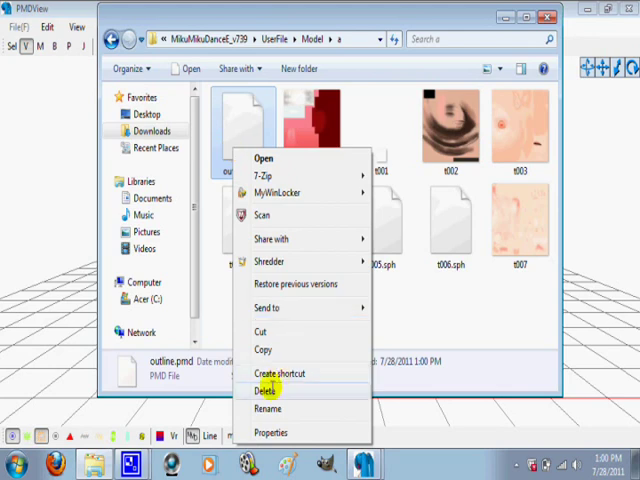
click(264, 392)
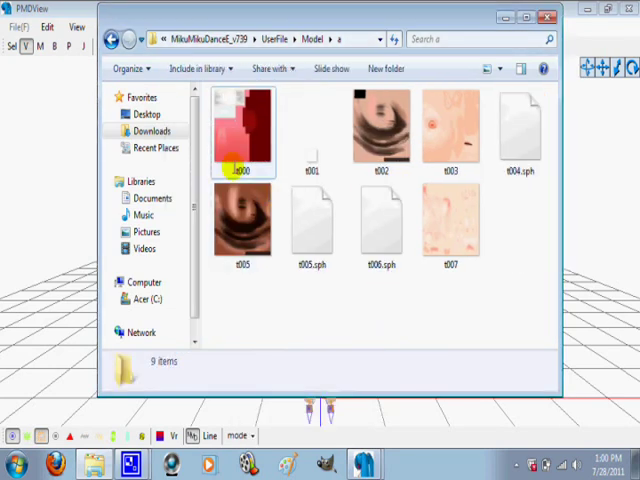
click(312, 224)
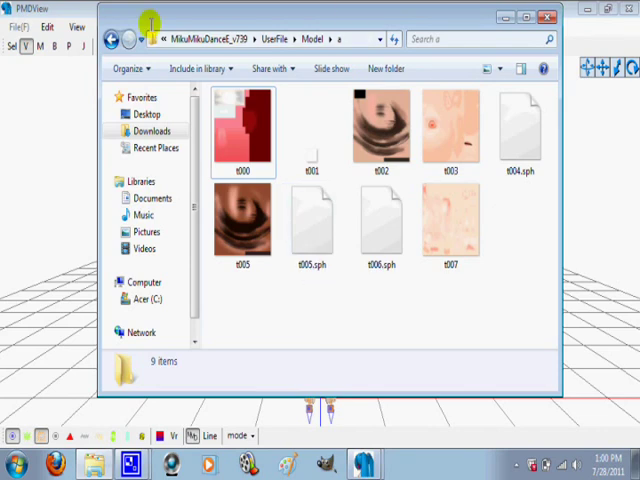
click(110, 40)
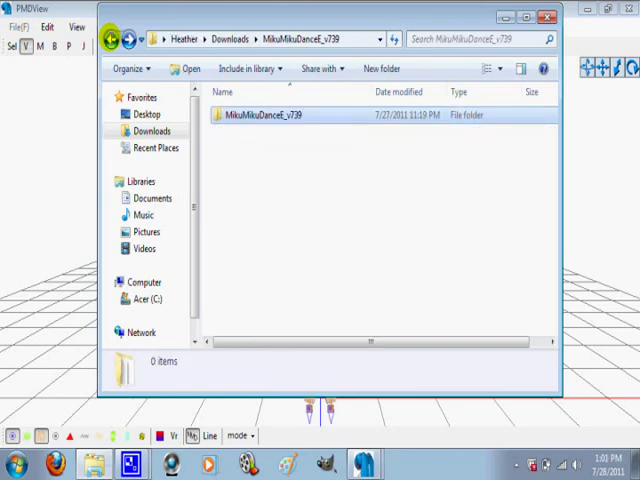
- Return to the body.pmd editor window and start a Save As from the file commands
click(548, 16)
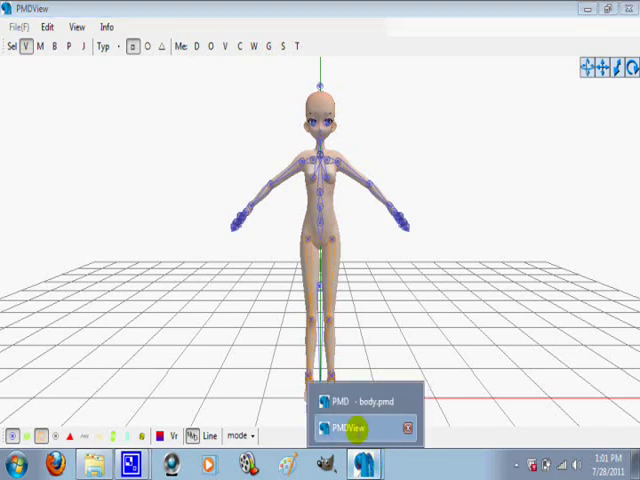
click(360, 400)
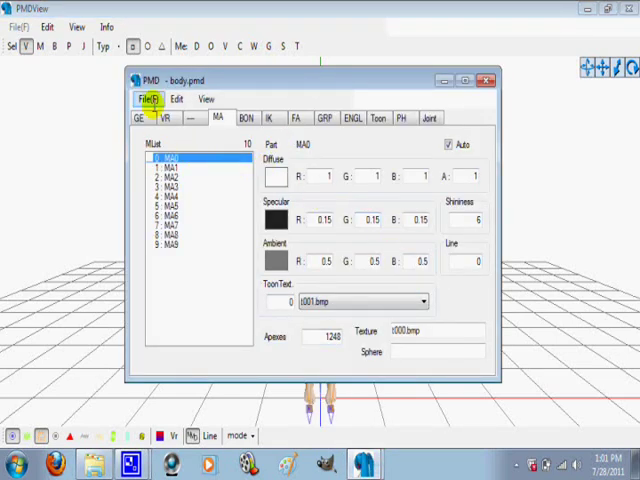
click(140, 98)
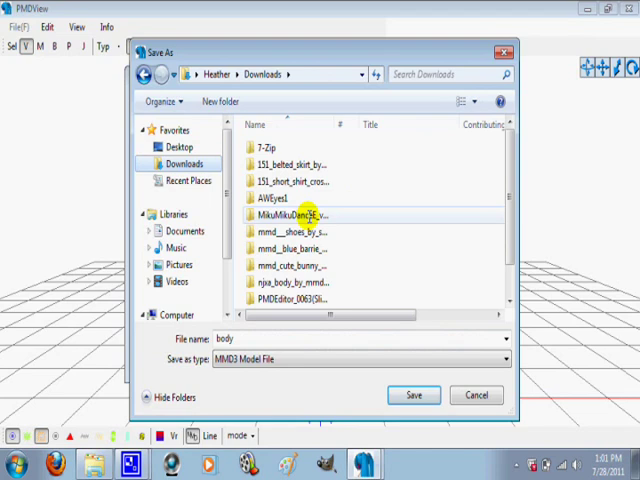
- Save the model into the new folder 'a' under MikuMikuDance's UserFile\Model
double_click(300, 214)
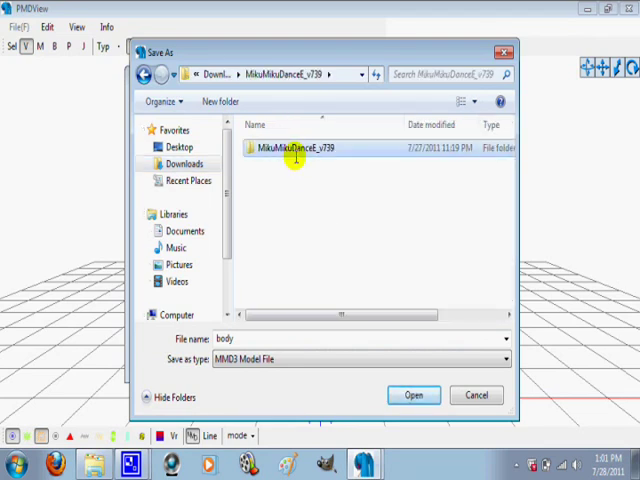
double_click(290, 148)
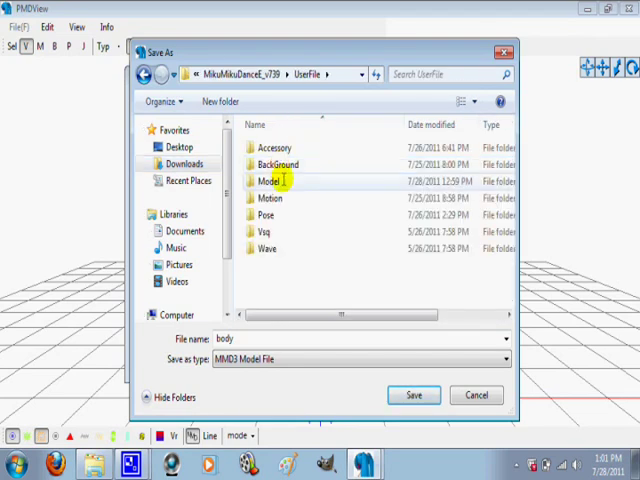
double_click(270, 180)
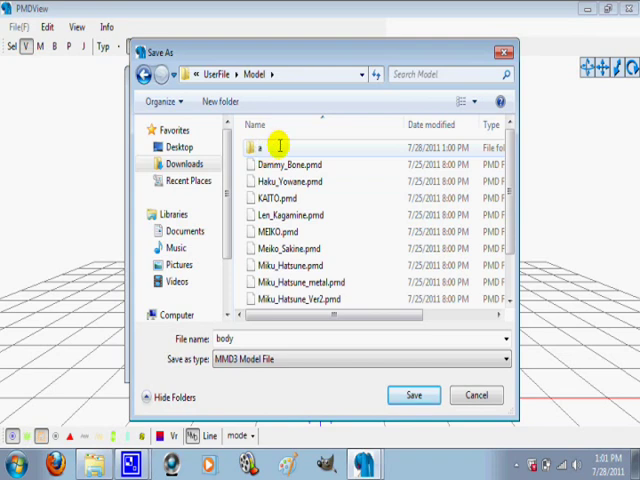
double_click(262, 146)
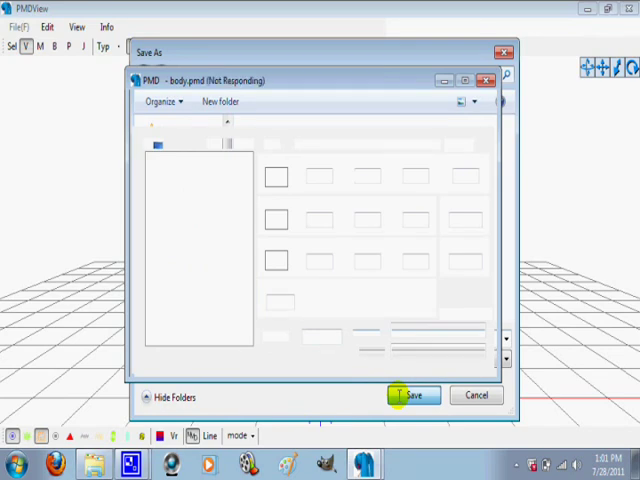
click(412, 396)
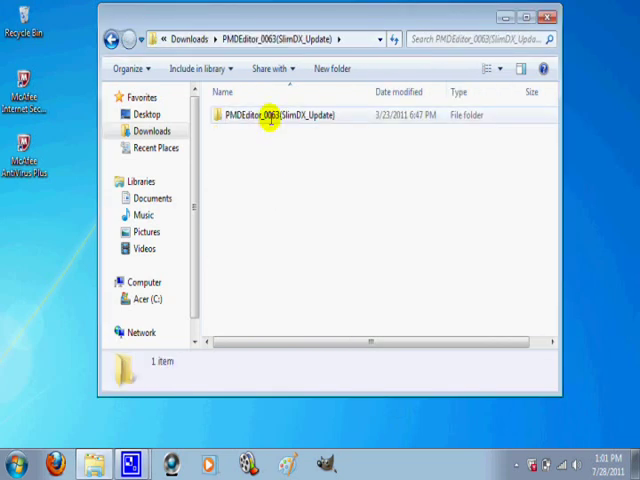
- Launch PMDEditor.exe from the PMDEditor_0083 folder in Downloads
double_click(278, 114)
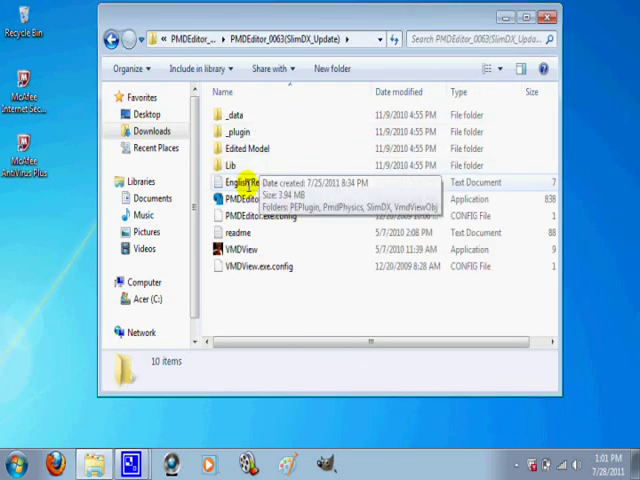
click(254, 200)
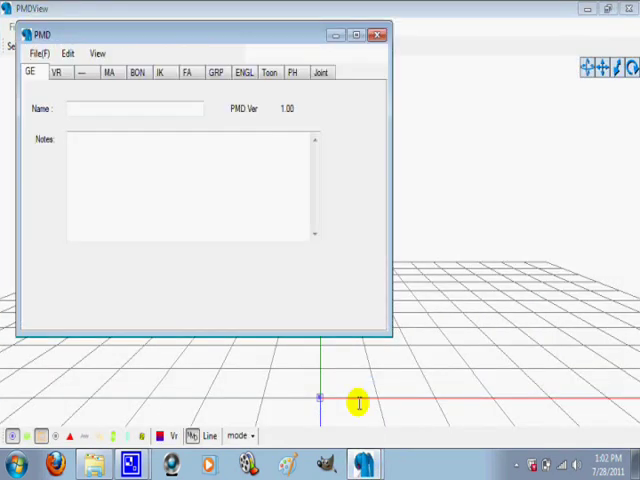
- Load a.pmd into the fresh editor and show the body model in PMDView
click(44, 52)
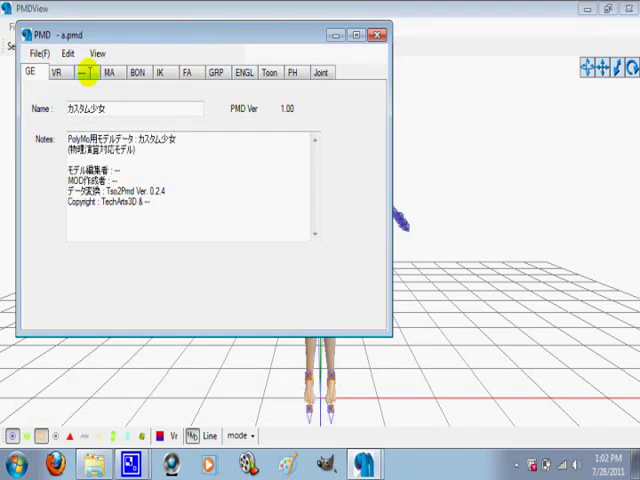
click(112, 72)
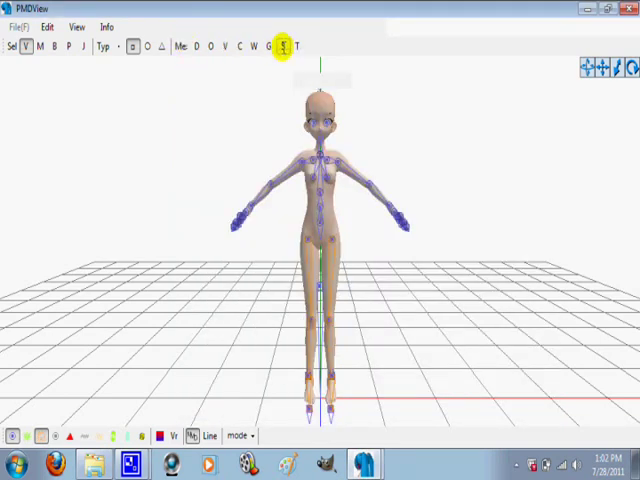
- Show the SubV rendered preview window and the Dsp display settings panel
click(282, 46)
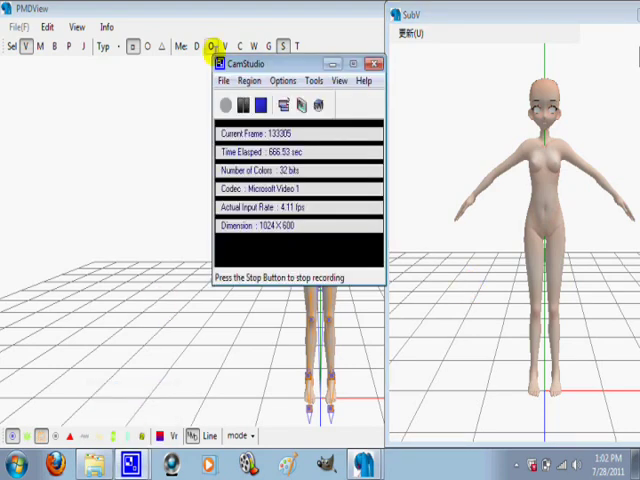
click(372, 62)
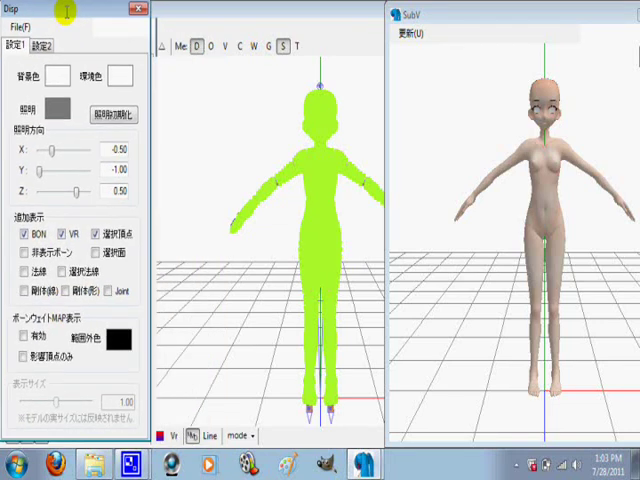
- List the model's materials via the C button and select the eye material MA8
click(224, 48)
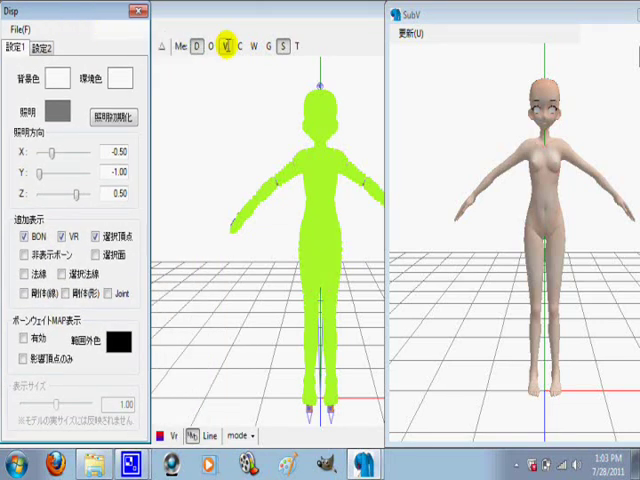
click(210, 48)
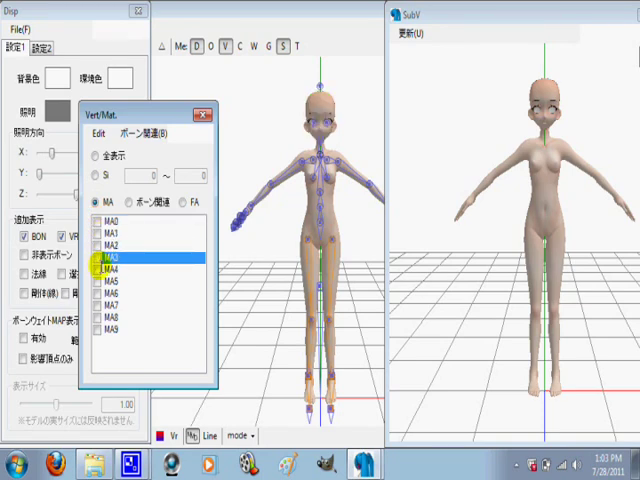
click(110, 224)
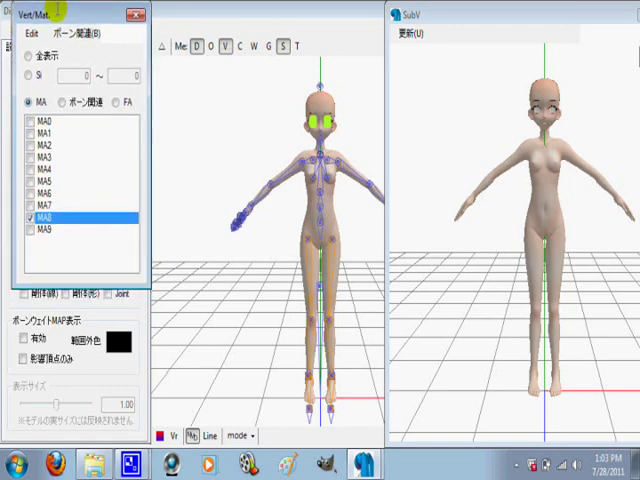
click(36, 216)
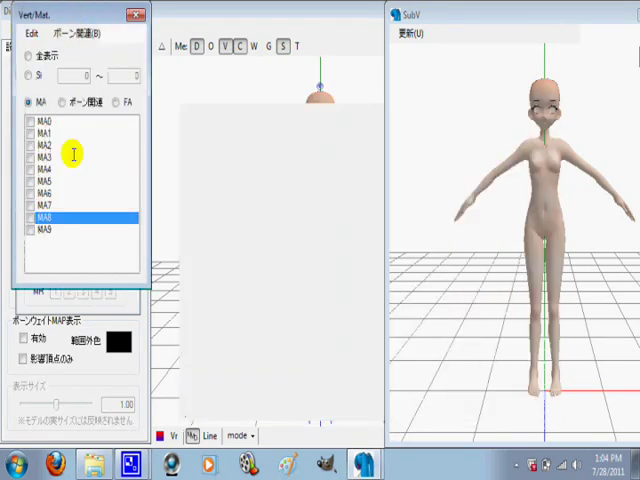
click(354, 464)
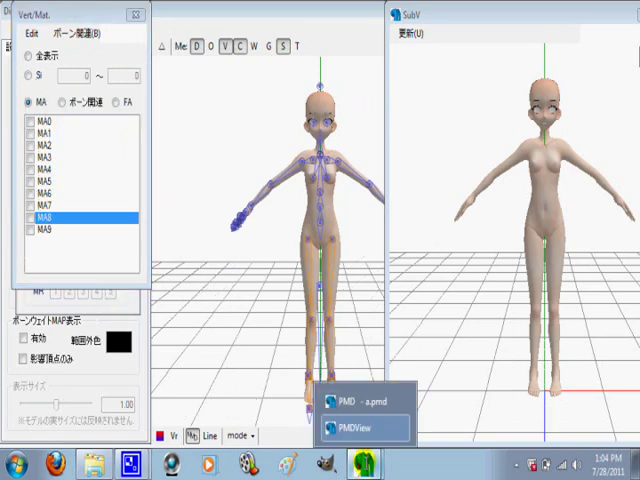
- Set the eyeball material's Diffuse colour to white in the Color dialog
click(364, 404)
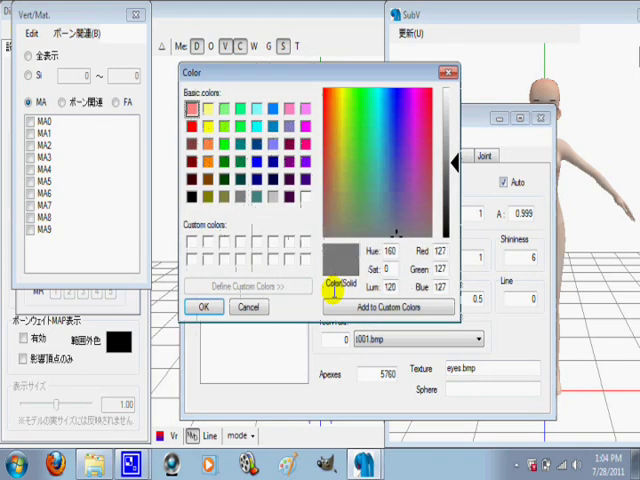
click(304, 198)
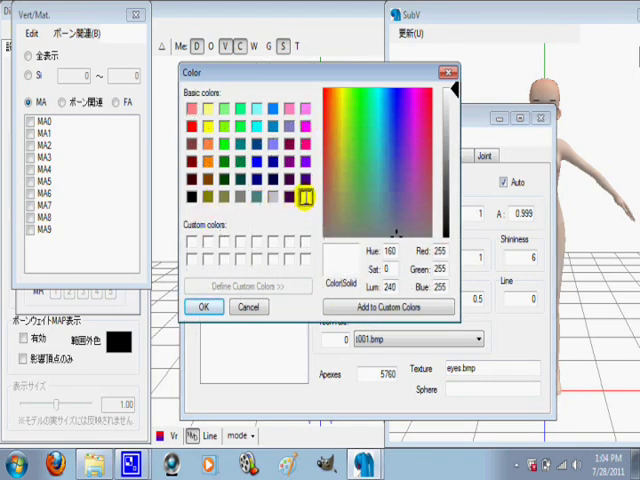
click(204, 308)
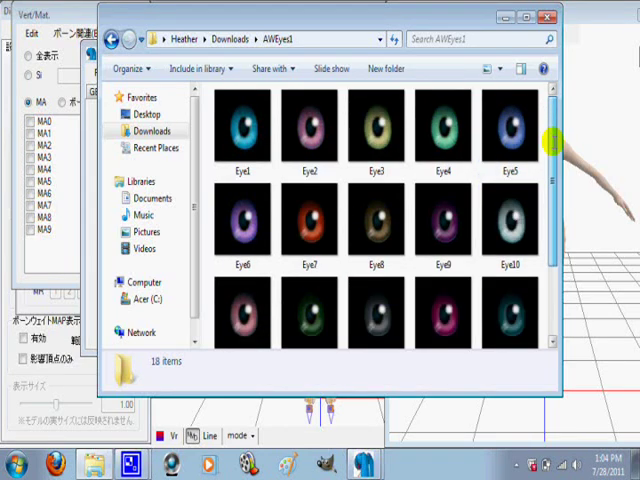
- Choose the Eye12 texture from the AMEyes2 folder
scroll(down, 3)
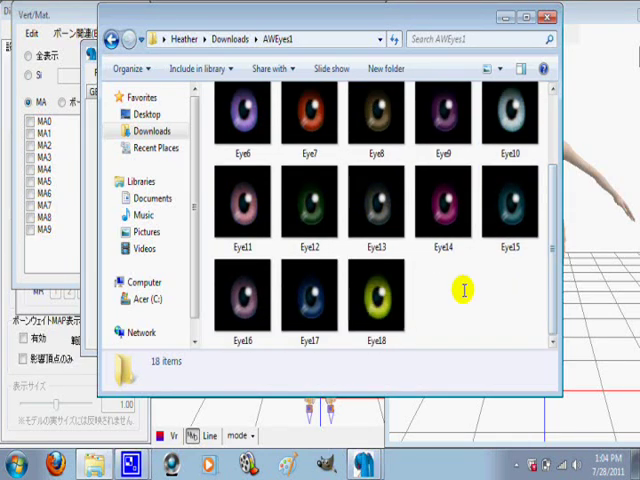
click(308, 204)
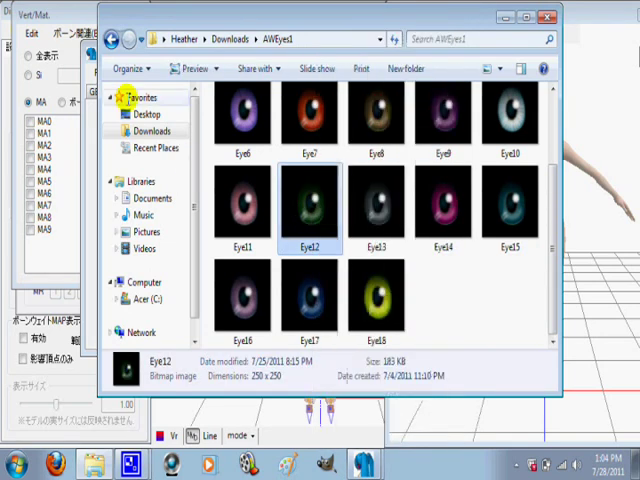
- Navigate to the model's folder MikuMikuDance\UserFile\Model\a
click(120, 40)
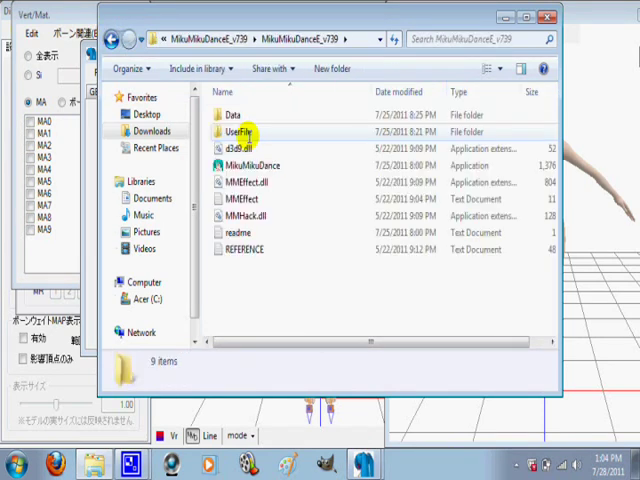
double_click(240, 132)
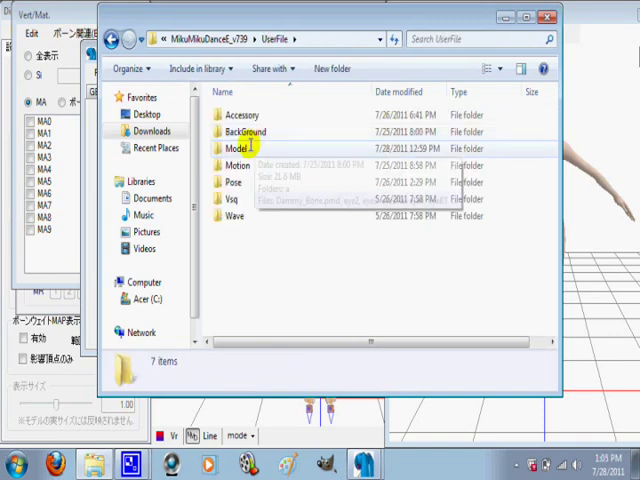
double_click(236, 148)
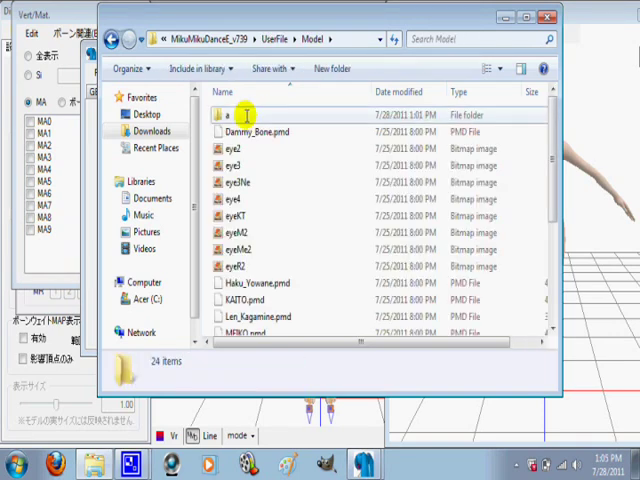
double_click(238, 114)
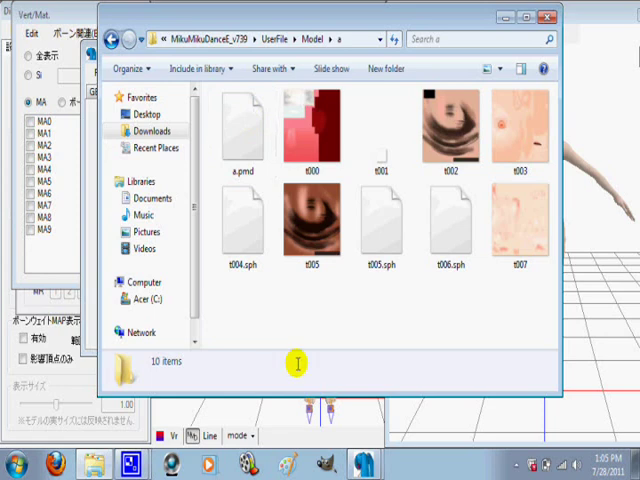
- Enter 12.bmp as the eyeball material's texture file
click(240, 136)
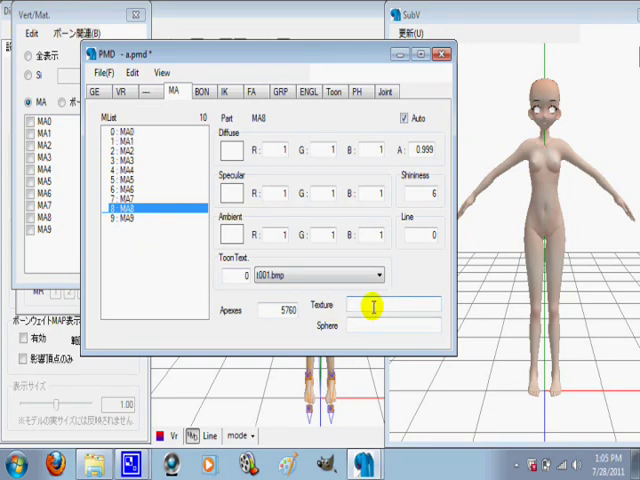
text(1)
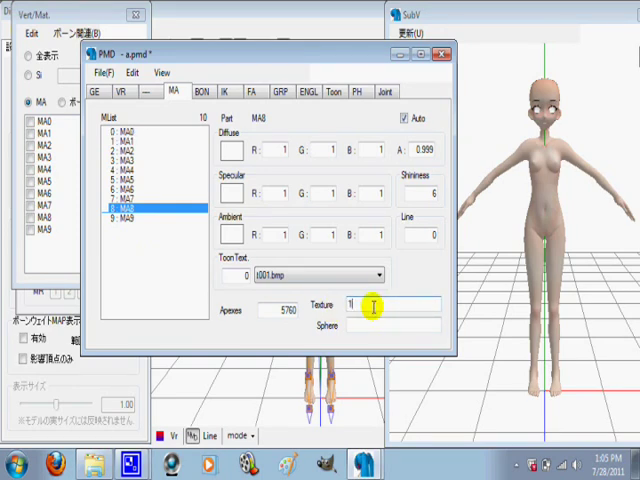
text(2.bmp)
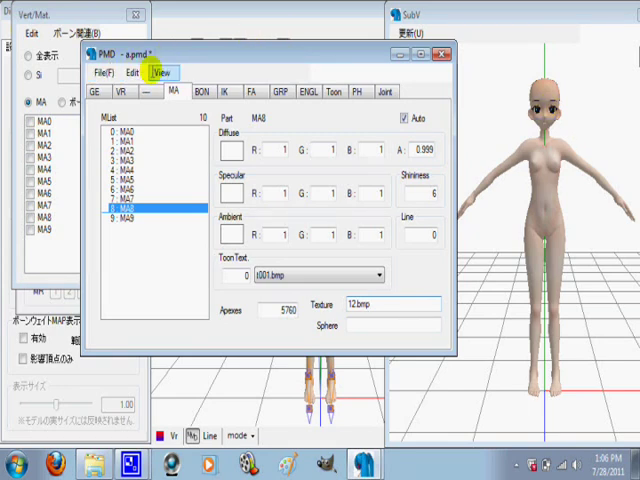
- Save over a.pmd in Model\a, confirming the replace
click(118, 72)
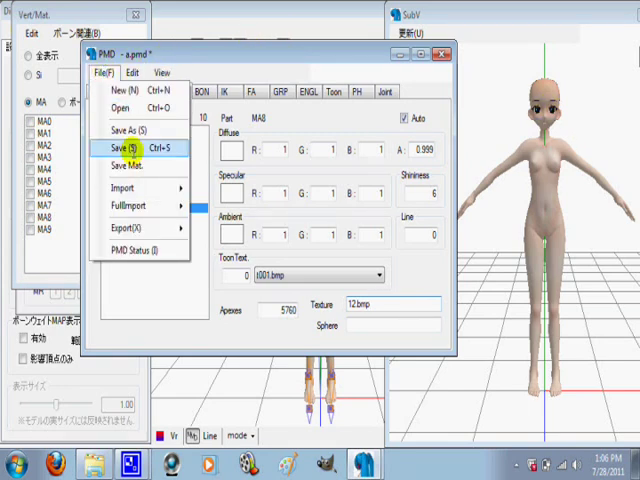
click(116, 128)
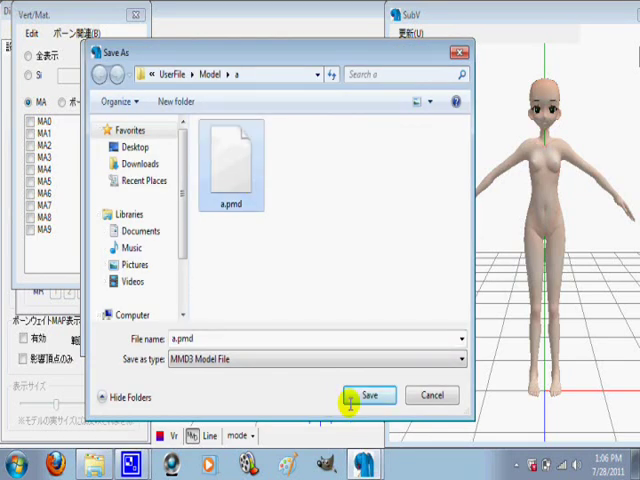
click(368, 396)
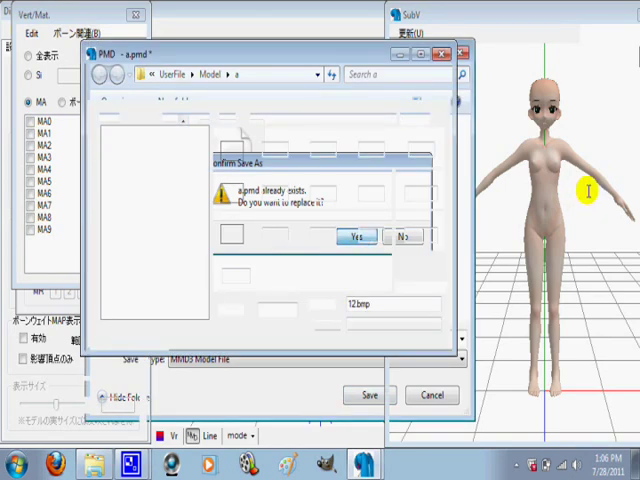
mouse_move(296, 48)
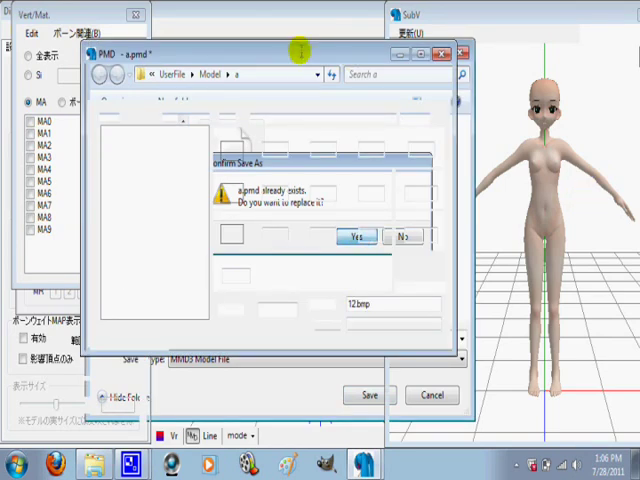
click(352, 236)
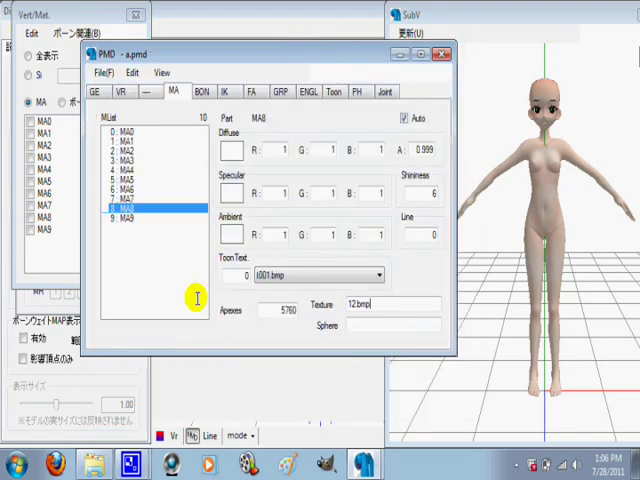